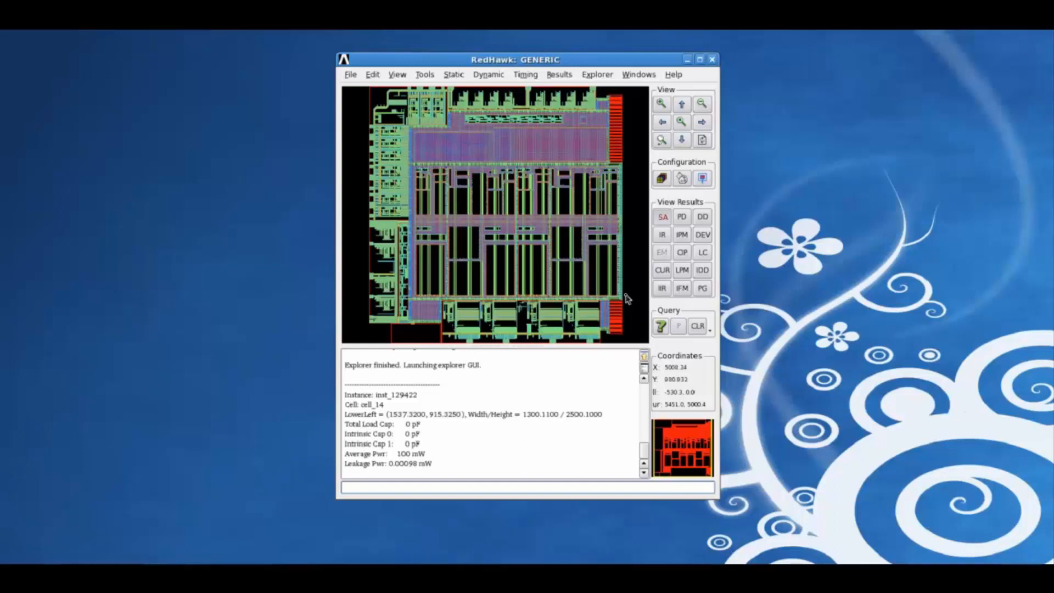
{"action": "mouse_move", "coordinate": [619, 304]}
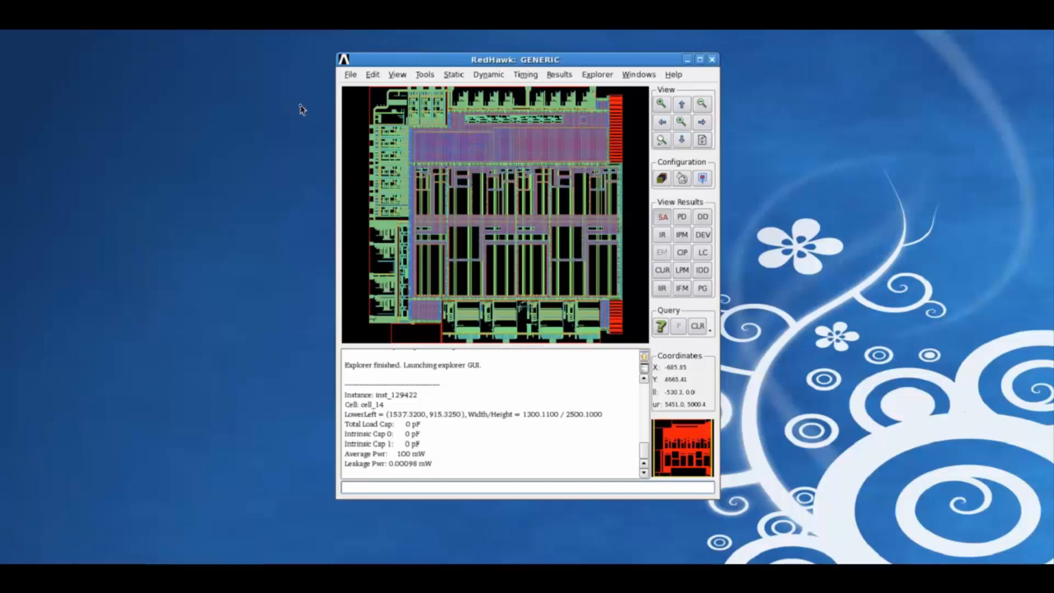
{"action": "mouse_move", "coordinate": [695, 80]}
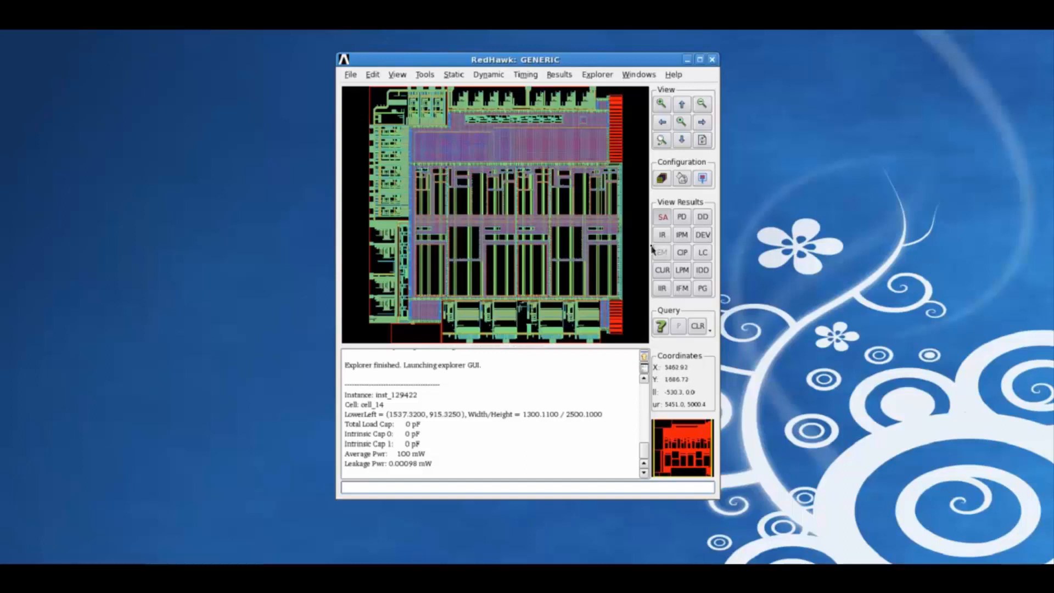
{"action": "mouse_move", "coordinate": [581, 383]}
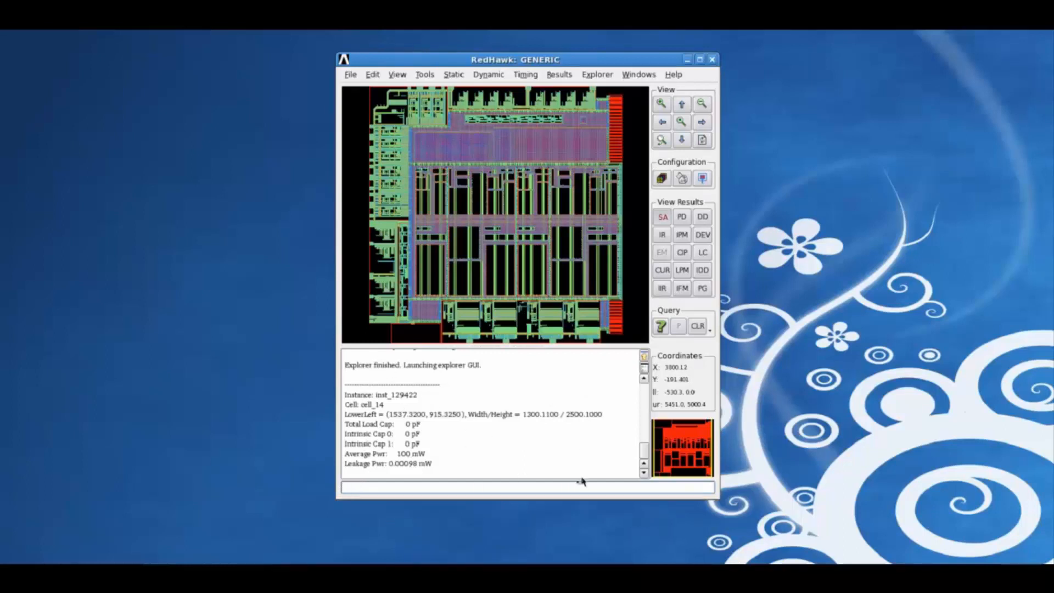
{"action": "mouse_move", "coordinate": [728, 153]}
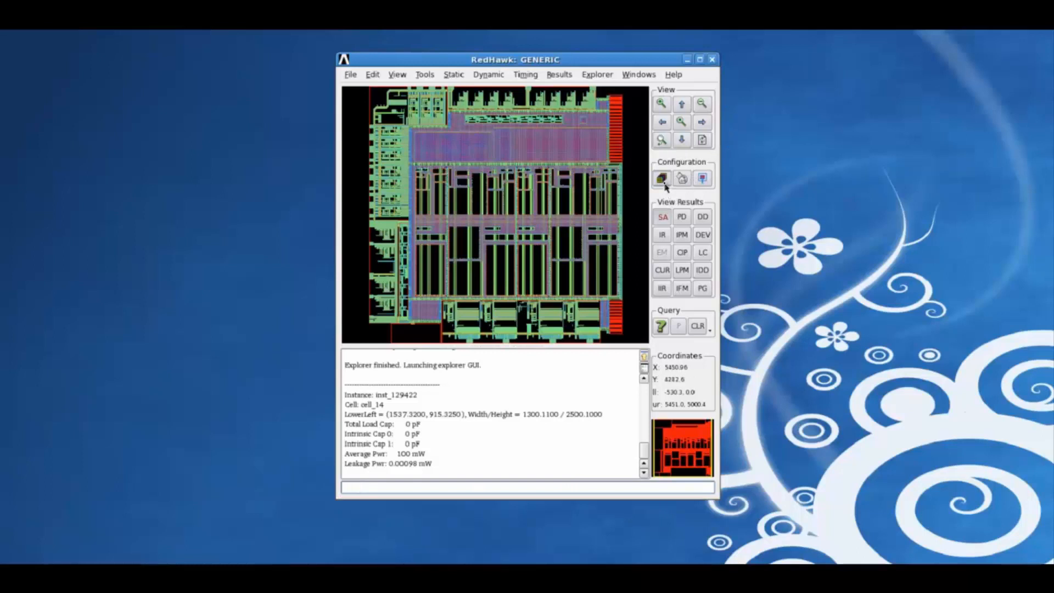
{"action": "mouse_move", "coordinate": [701, 179]}
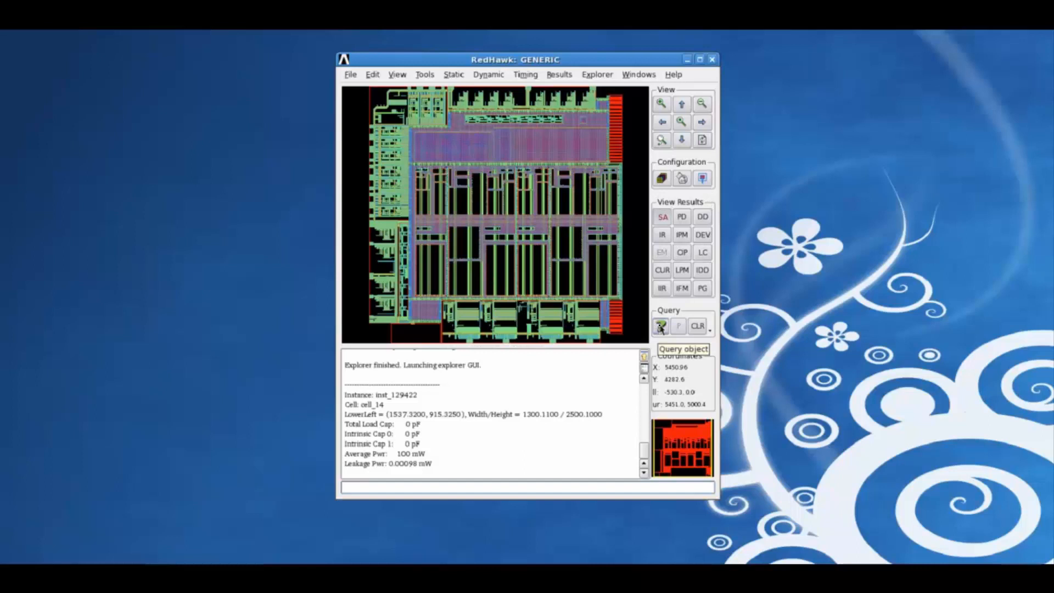
{"action": "mouse_move", "coordinate": [698, 326]}
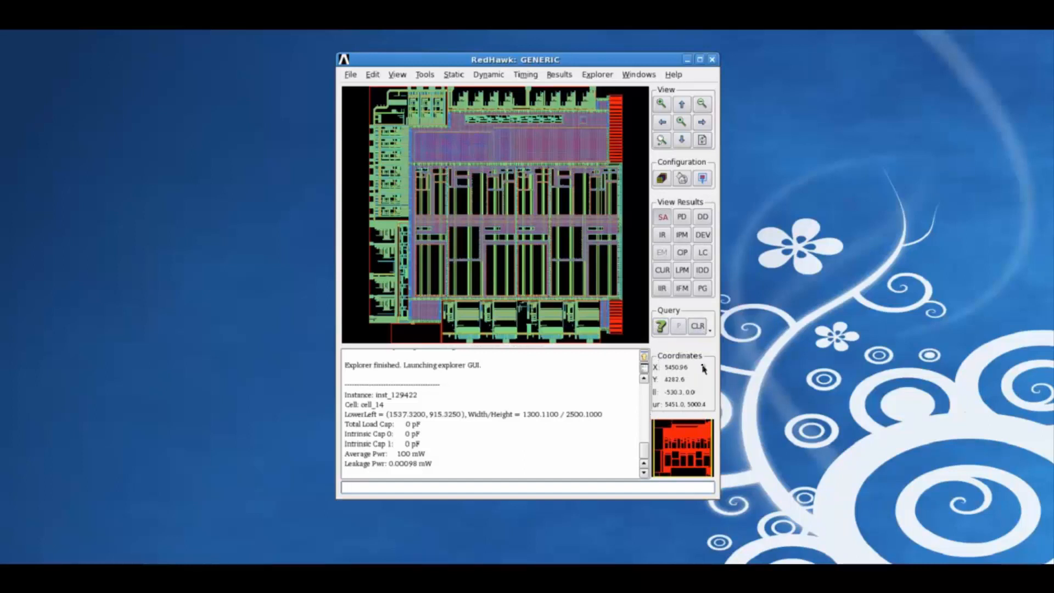
{"action": "mouse_move", "coordinate": [652, 493]}
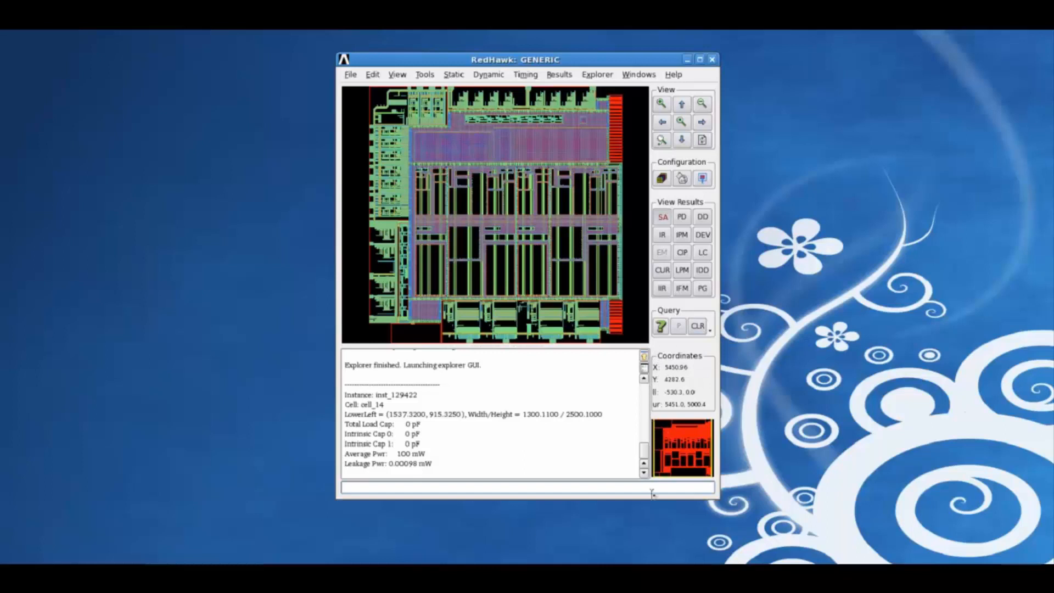
{"action": "mouse_move", "coordinate": [422, 37]}
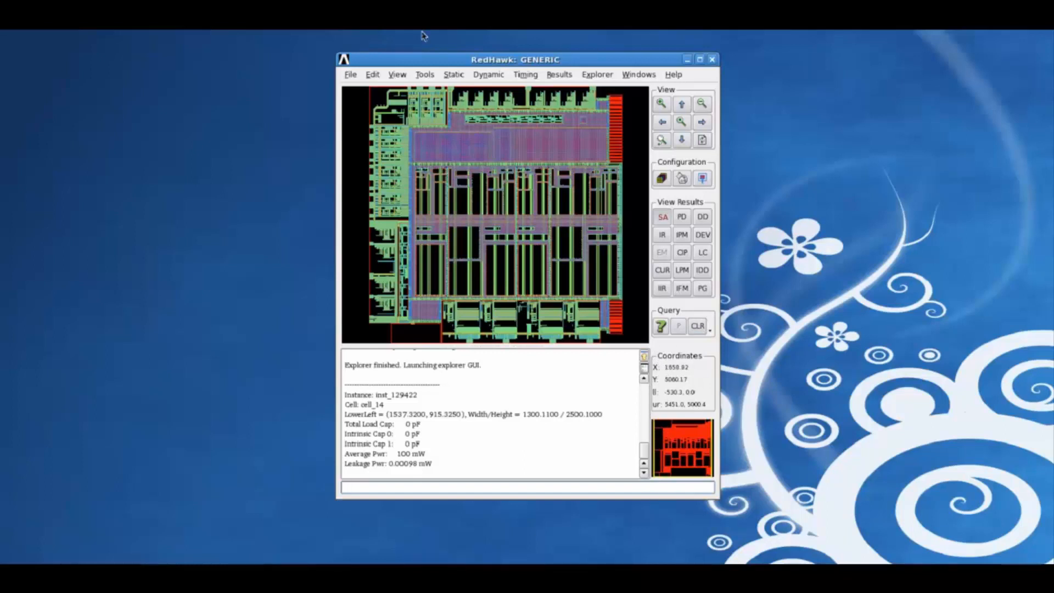
Browse the File import/export commands, then the Edit commands for pads, straps, vias and decaps
{"action": "left_click", "coordinate": [350, 74]}
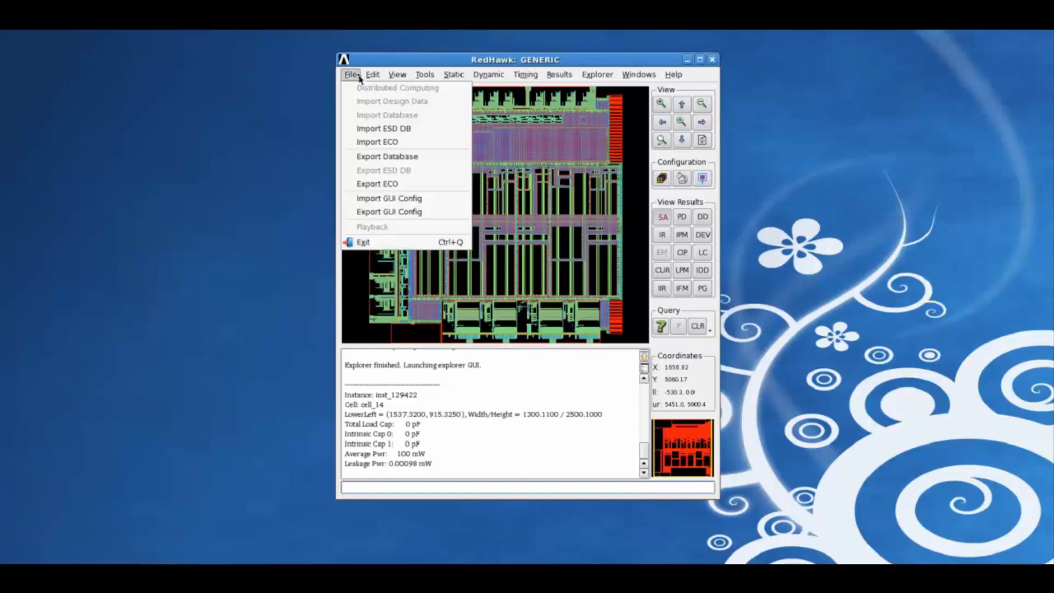
{"action": "mouse_move", "coordinate": [392, 101]}
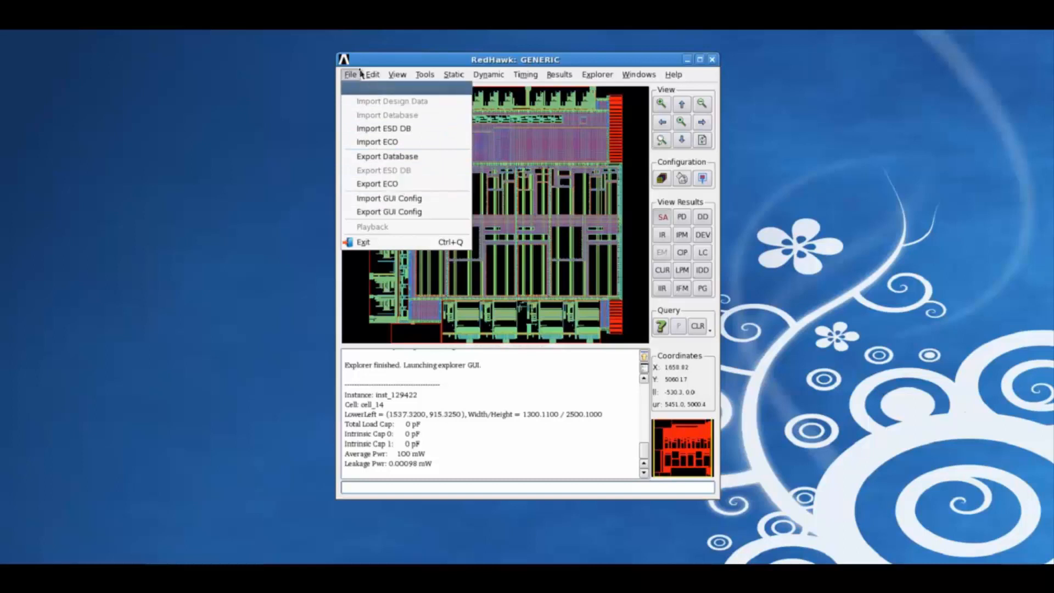
{"action": "left_click", "coordinate": [372, 74]}
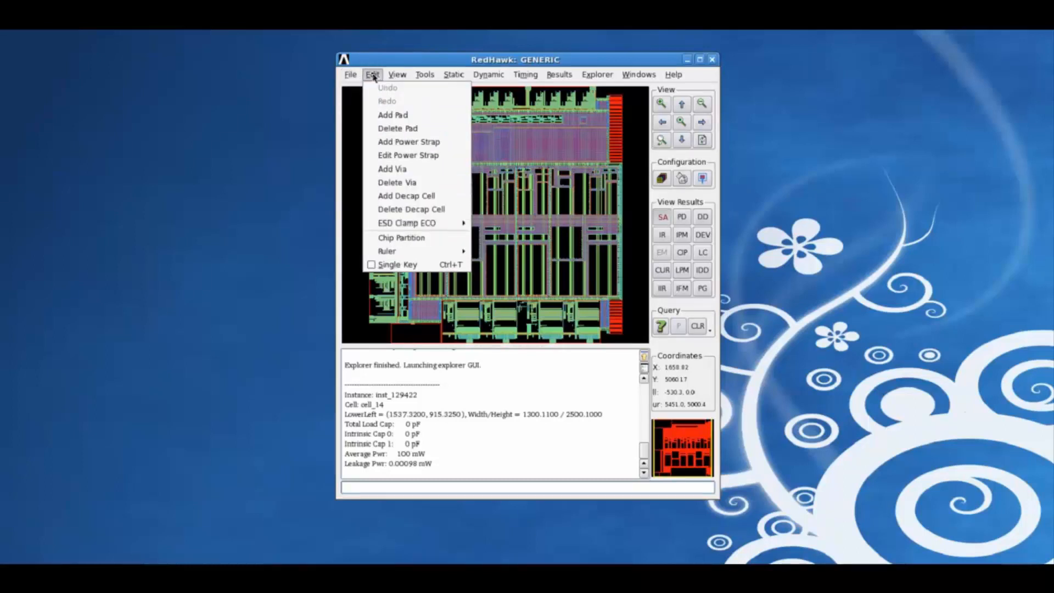
{"action": "mouse_move", "coordinate": [393, 114]}
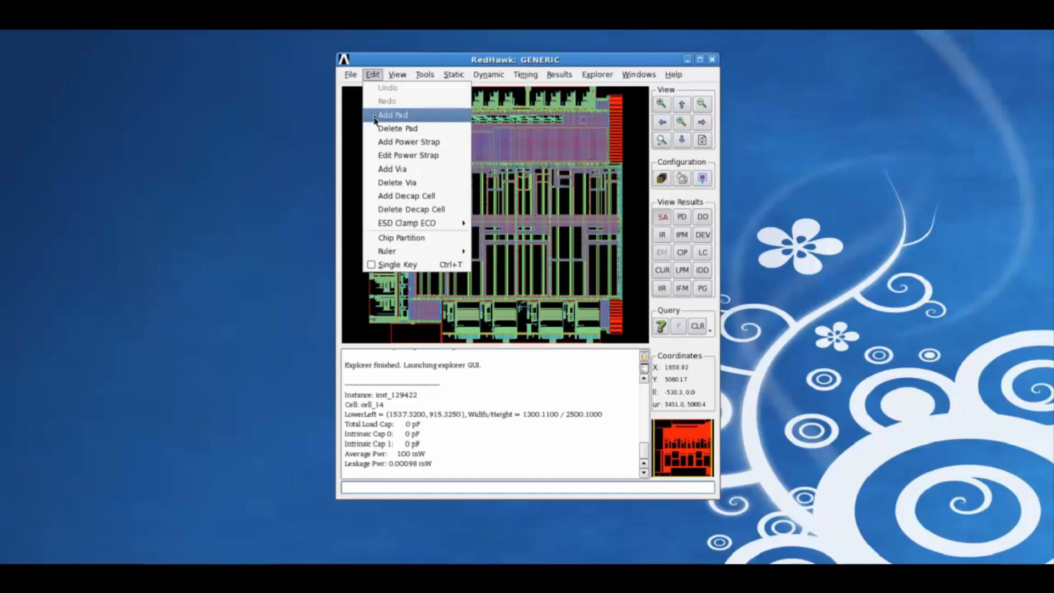
{"action": "mouse_move", "coordinate": [408, 141]}
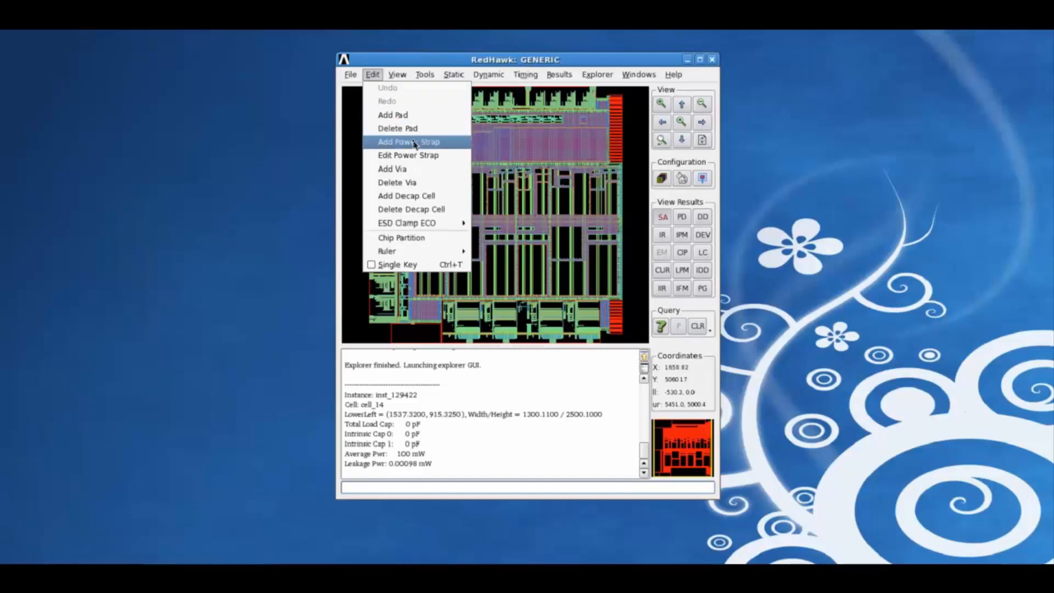
{"action": "mouse_move", "coordinate": [406, 196]}
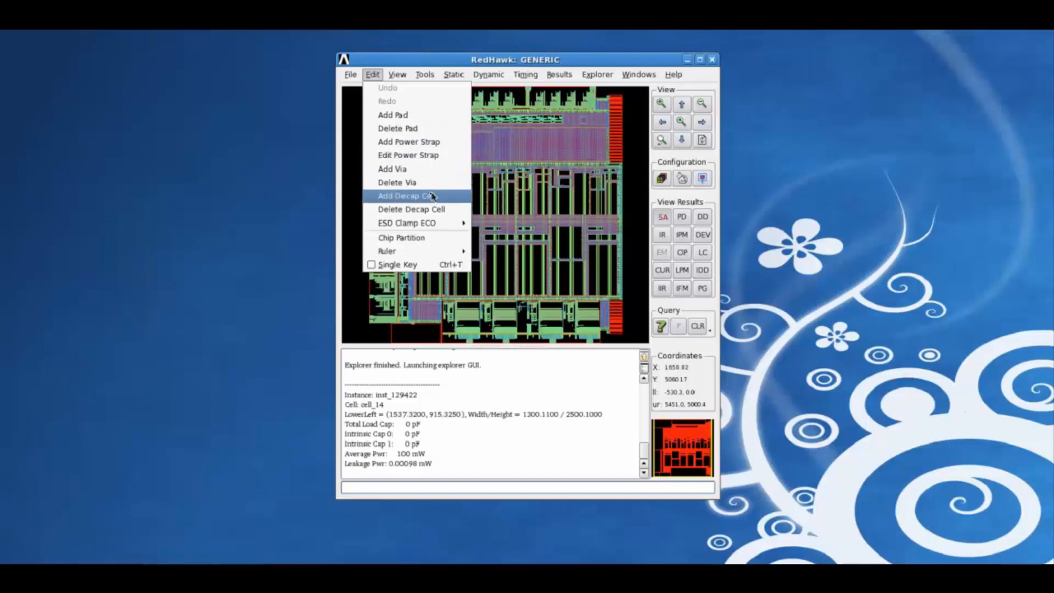
{"action": "mouse_move", "coordinate": [401, 237]}
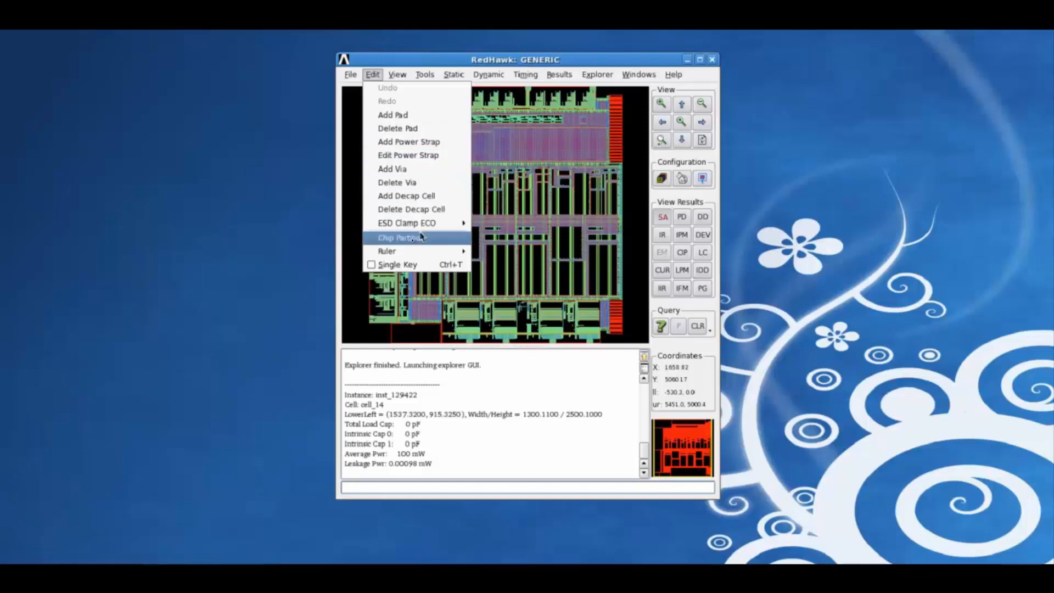
{"action": "mouse_move", "coordinate": [386, 251]}
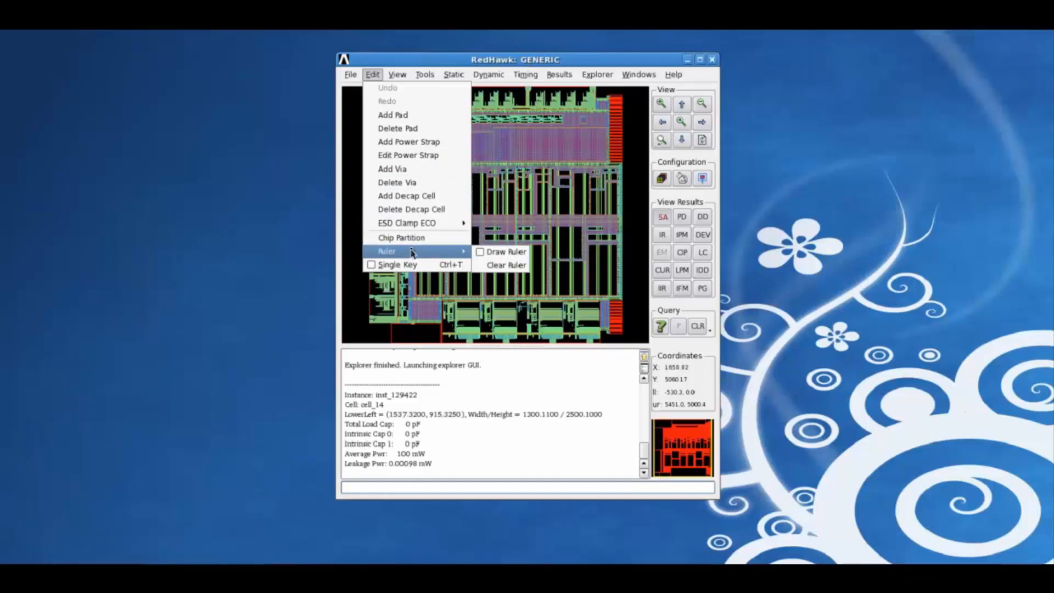
Switch on highlighting of disconnected instances and review the connectivity check list
{"action": "left_click", "coordinate": [396, 74]}
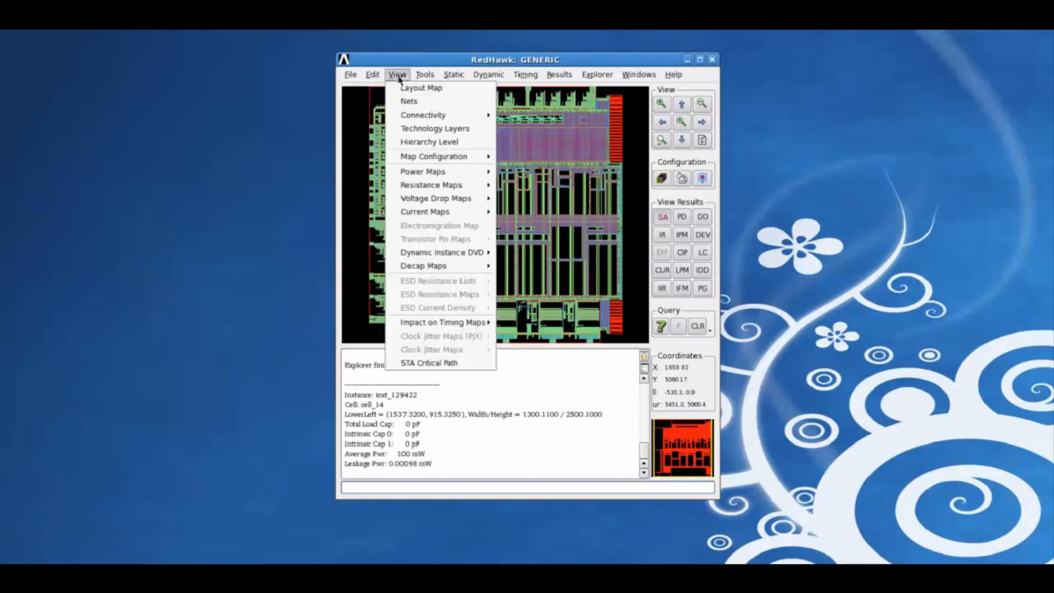
{"action": "mouse_move", "coordinate": [421, 88]}
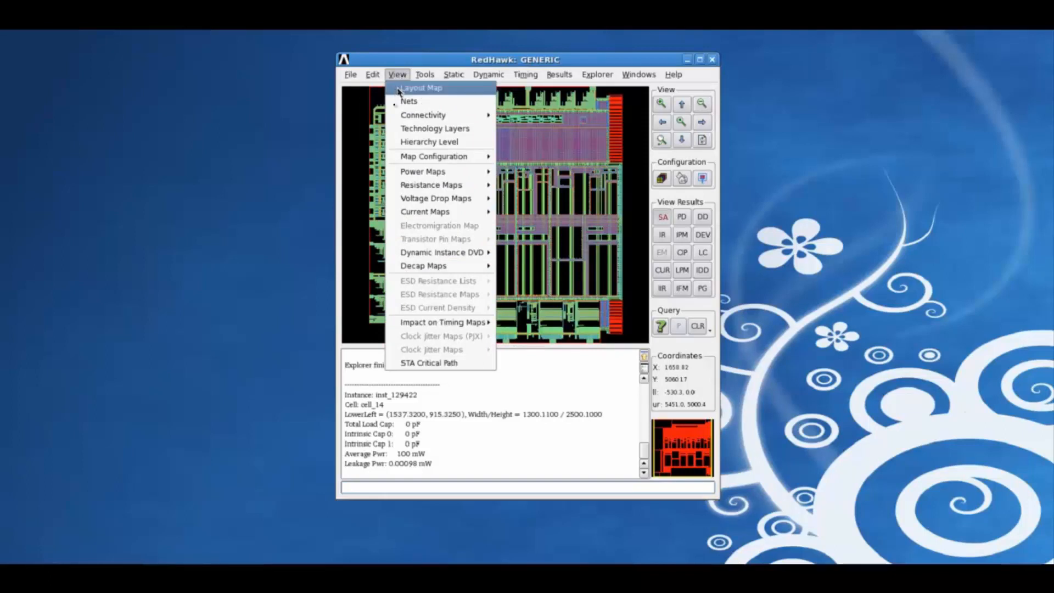
{"action": "mouse_move", "coordinate": [423, 114]}
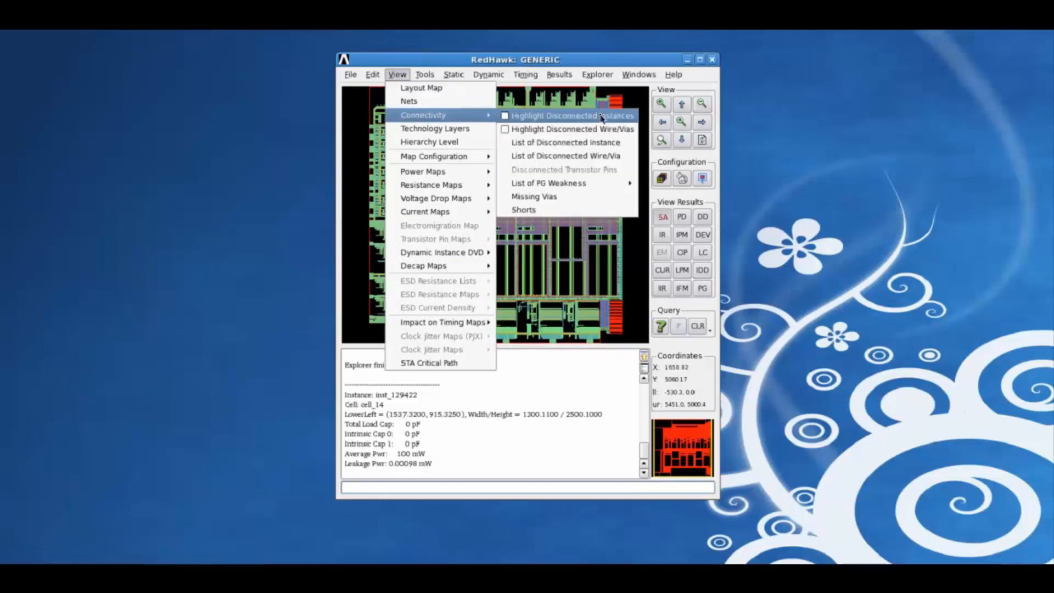
{"action": "mouse_move", "coordinate": [571, 128]}
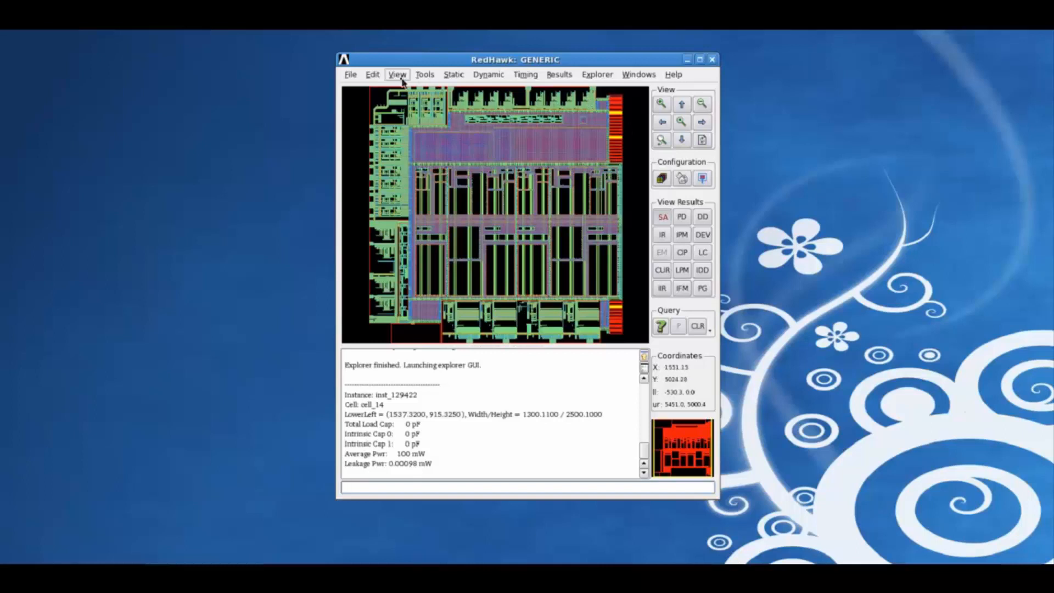
{"action": "left_click", "coordinate": [396, 74]}
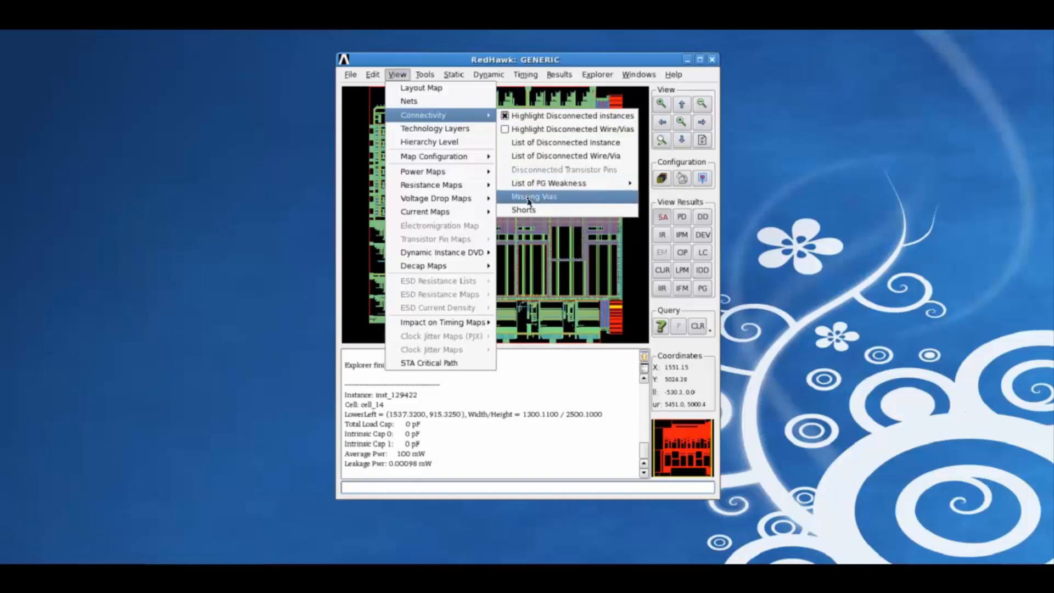
{"action": "mouse_move", "coordinate": [548, 183]}
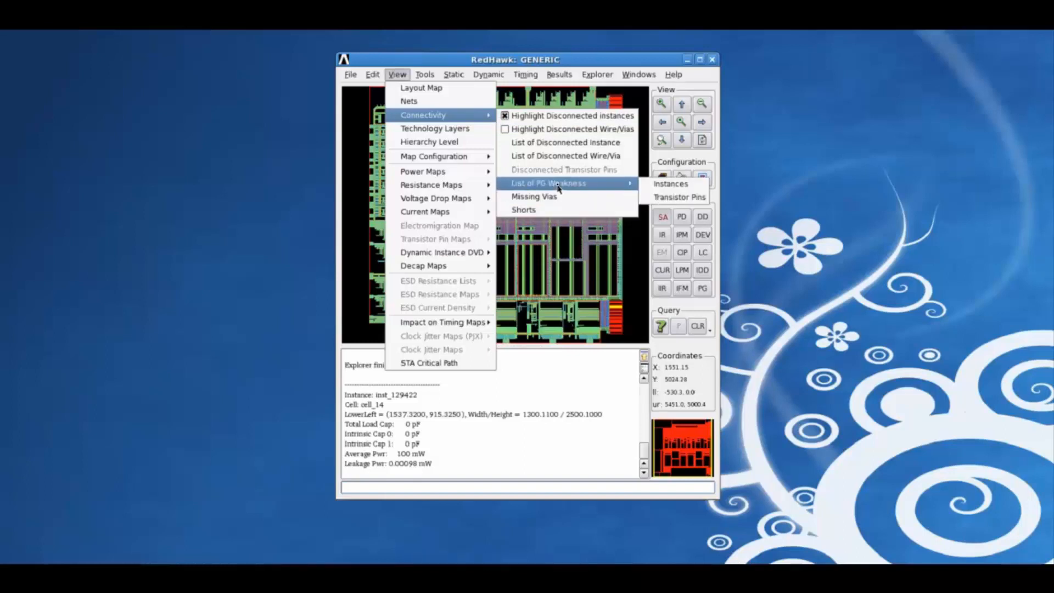
{"action": "mouse_move", "coordinate": [534, 188]}
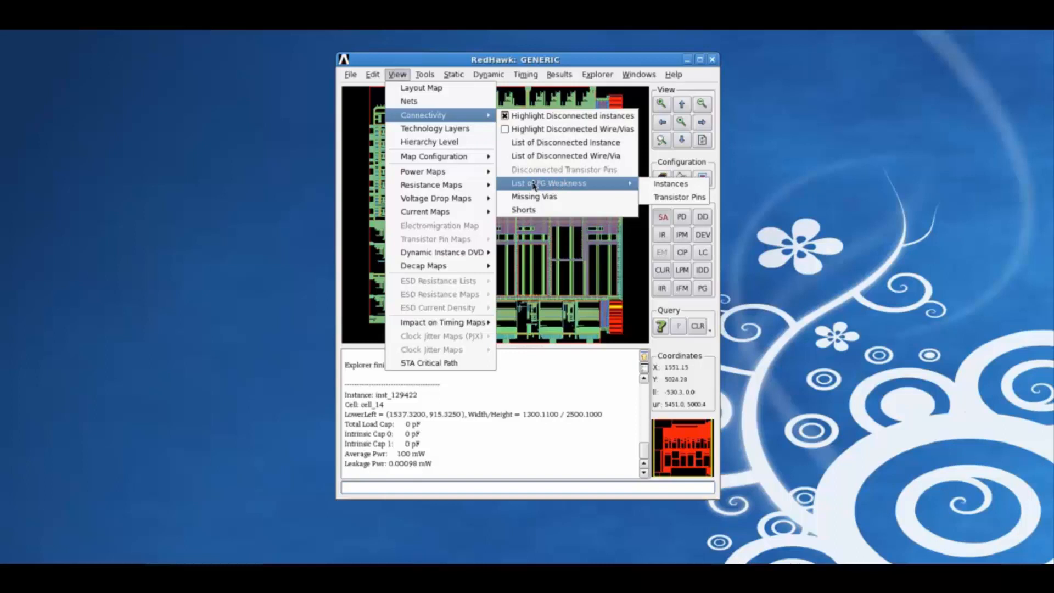
{"action": "mouse_move", "coordinate": [422, 171]}
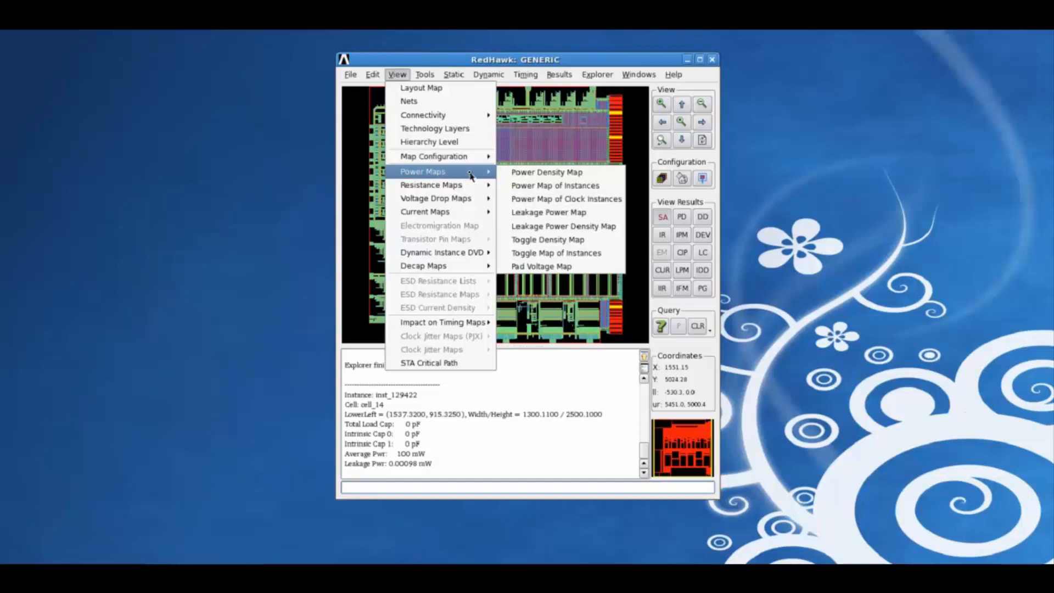
{"action": "mouse_move", "coordinate": [435, 198]}
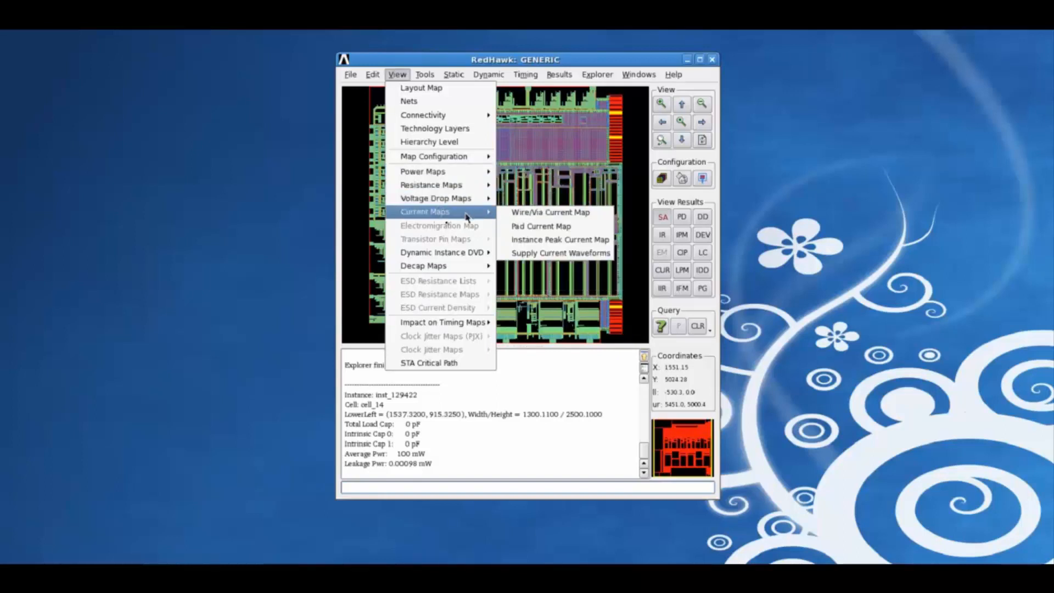
{"action": "mouse_move", "coordinate": [441, 252]}
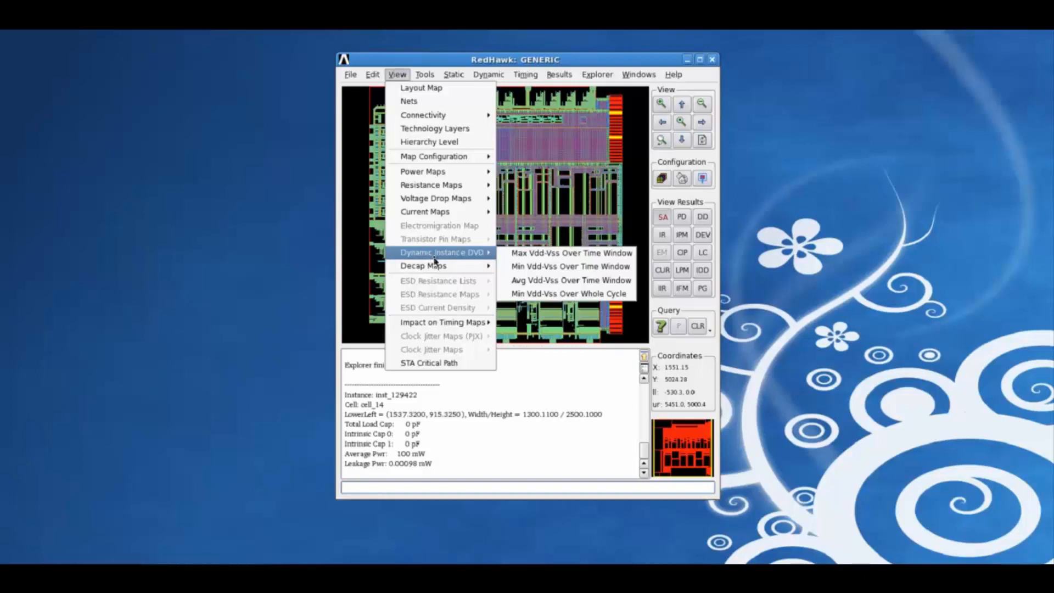
{"action": "mouse_move", "coordinate": [571, 253]}
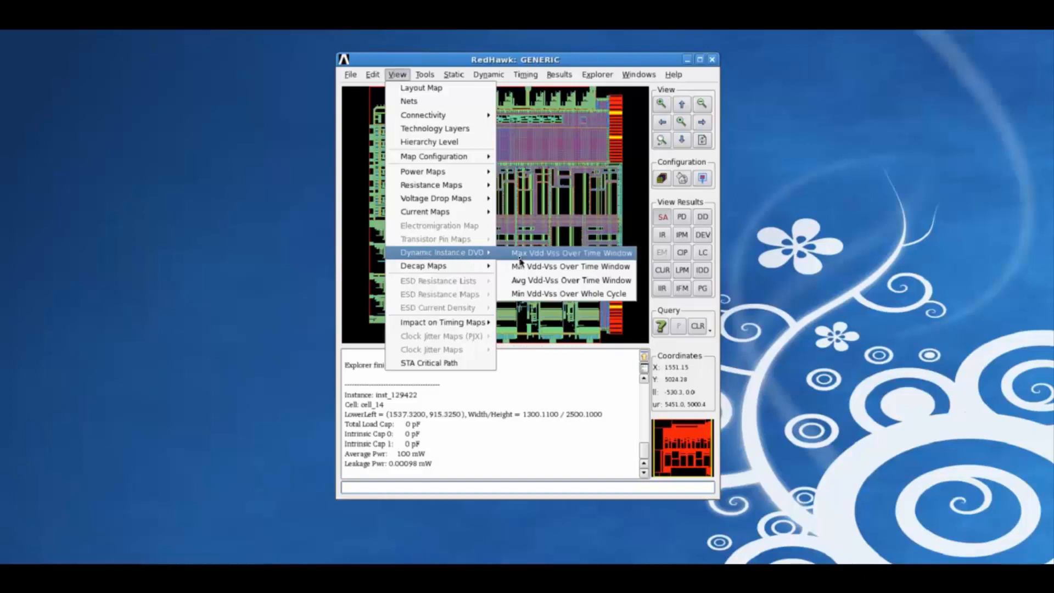
{"action": "mouse_move", "coordinate": [569, 266]}
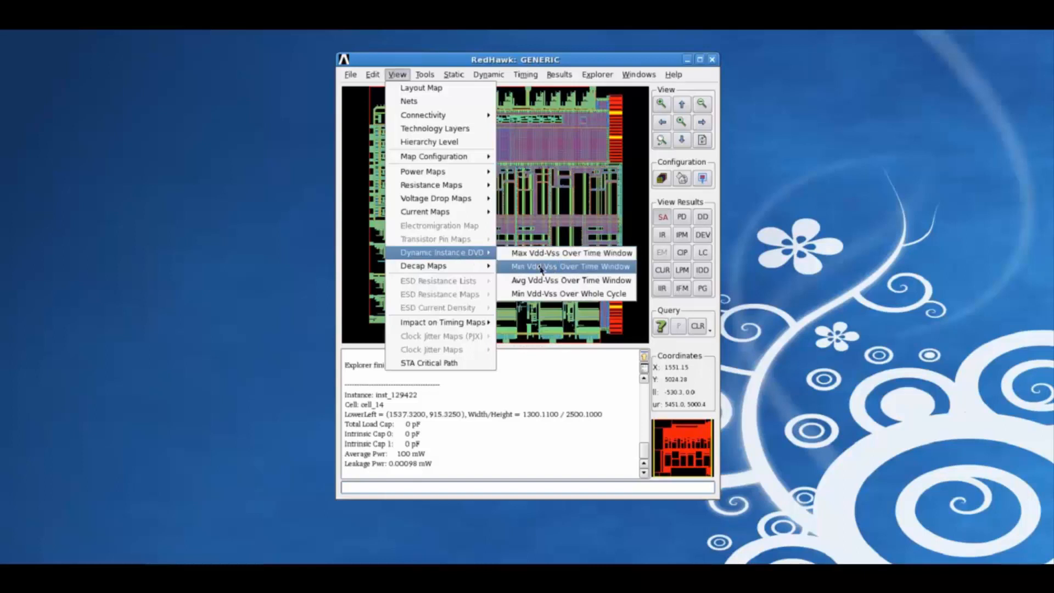
{"action": "mouse_move", "coordinate": [569, 279]}
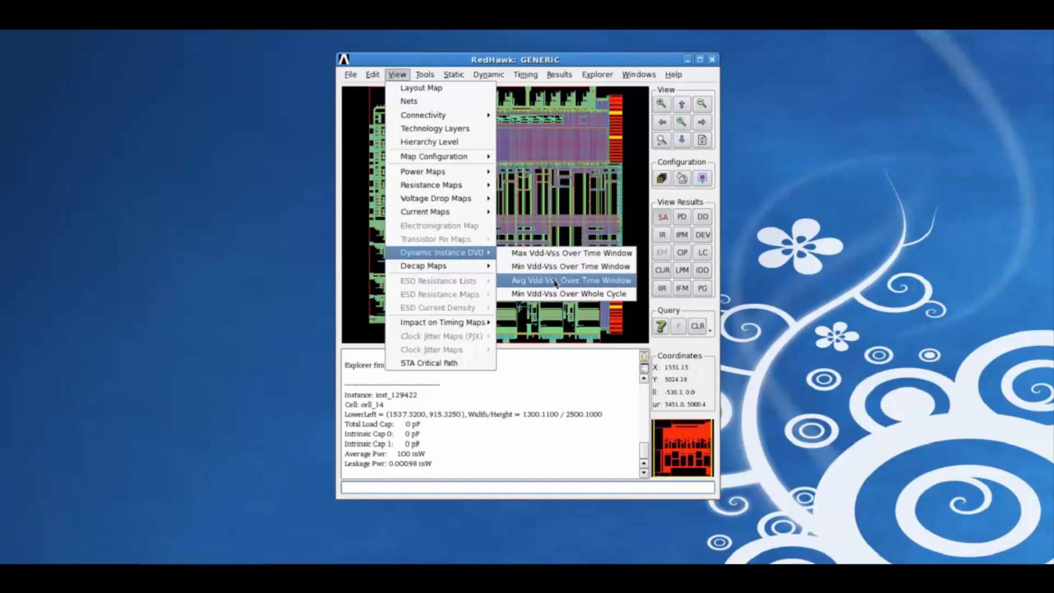
{"action": "mouse_move", "coordinate": [569, 293]}
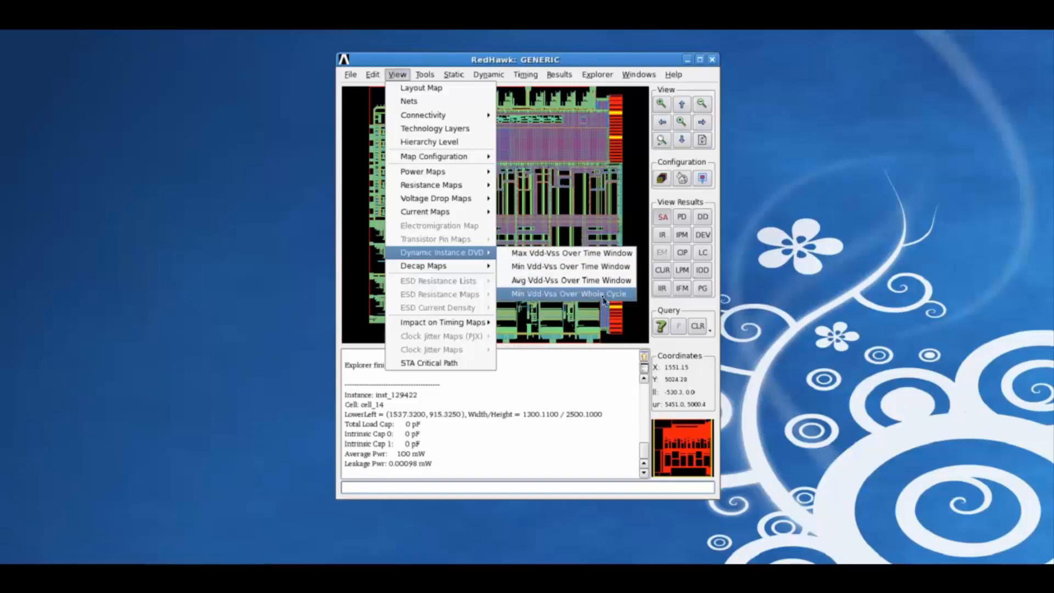
Show the dynamic instance DVD map of minimum Vdd-Vss over the whole cycle
{"action": "left_click", "coordinate": [569, 293]}
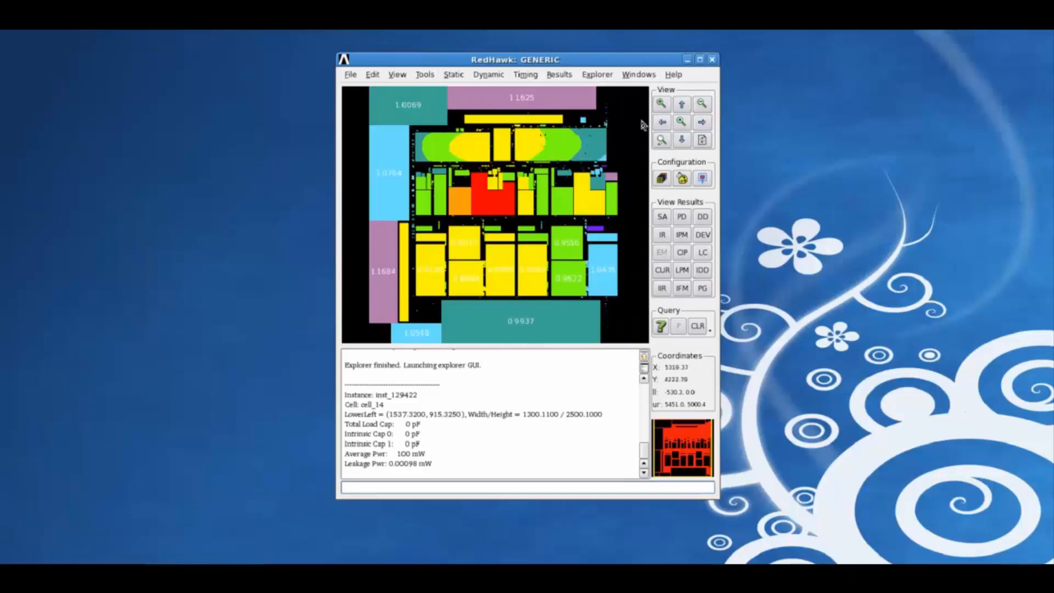
{"action": "mouse_move", "coordinate": [551, 240]}
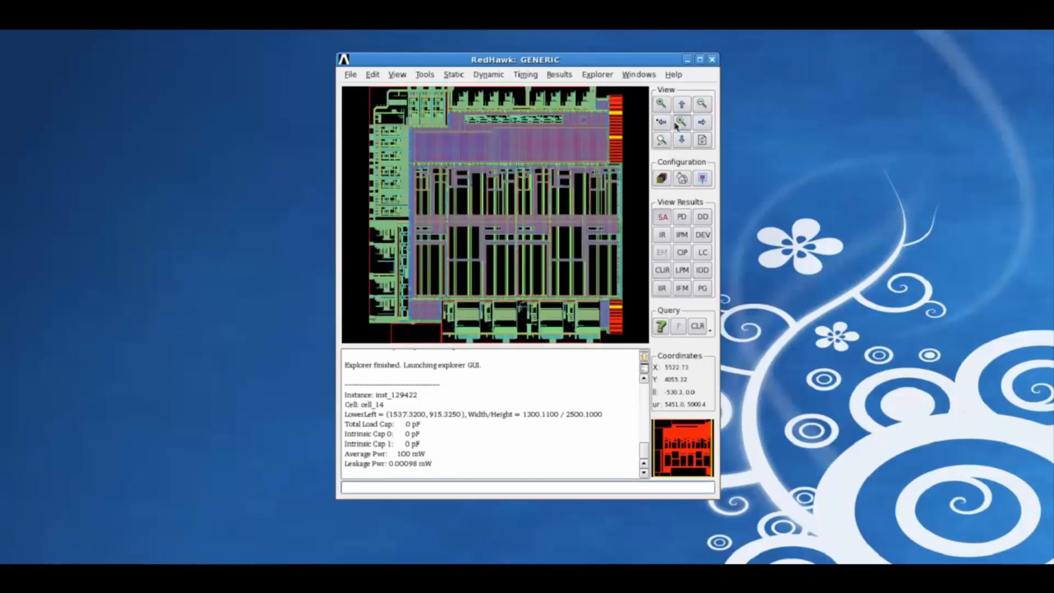
{"action": "left_click", "coordinate": [396, 74]}
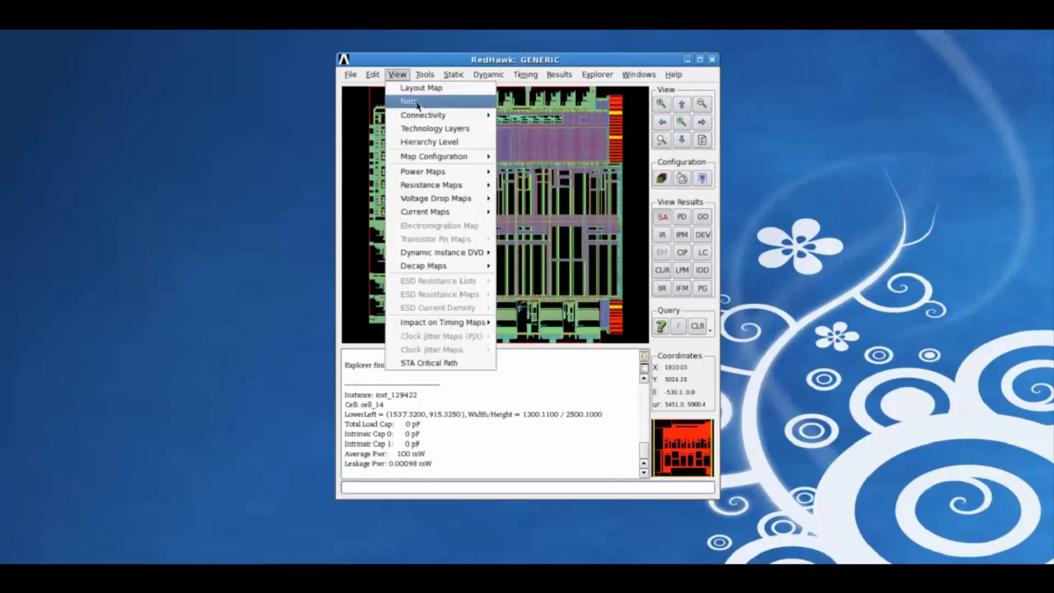
{"action": "mouse_move", "coordinate": [423, 115]}
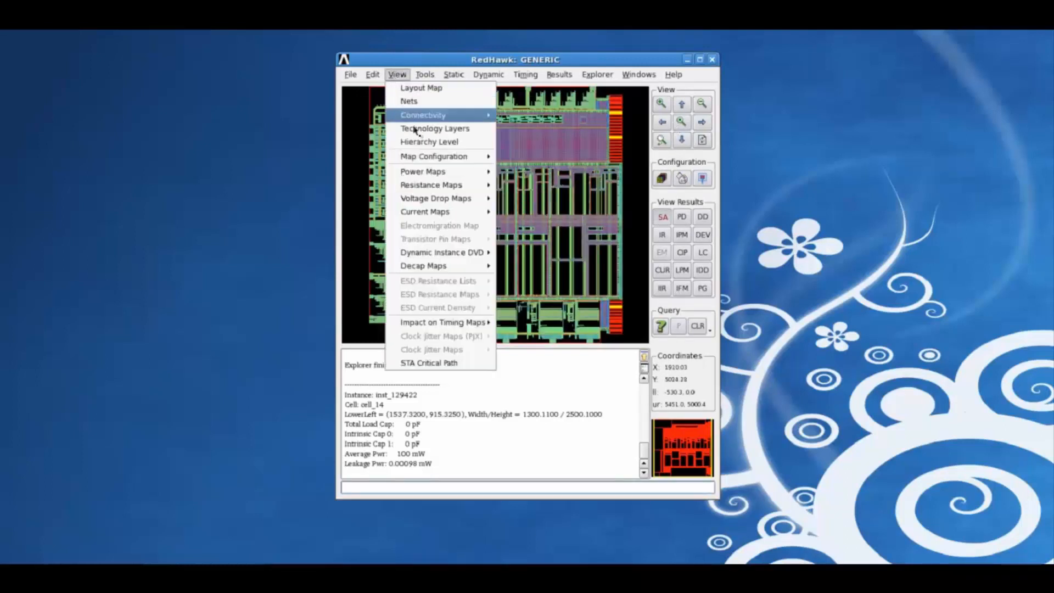
{"action": "mouse_move", "coordinate": [430, 171]}
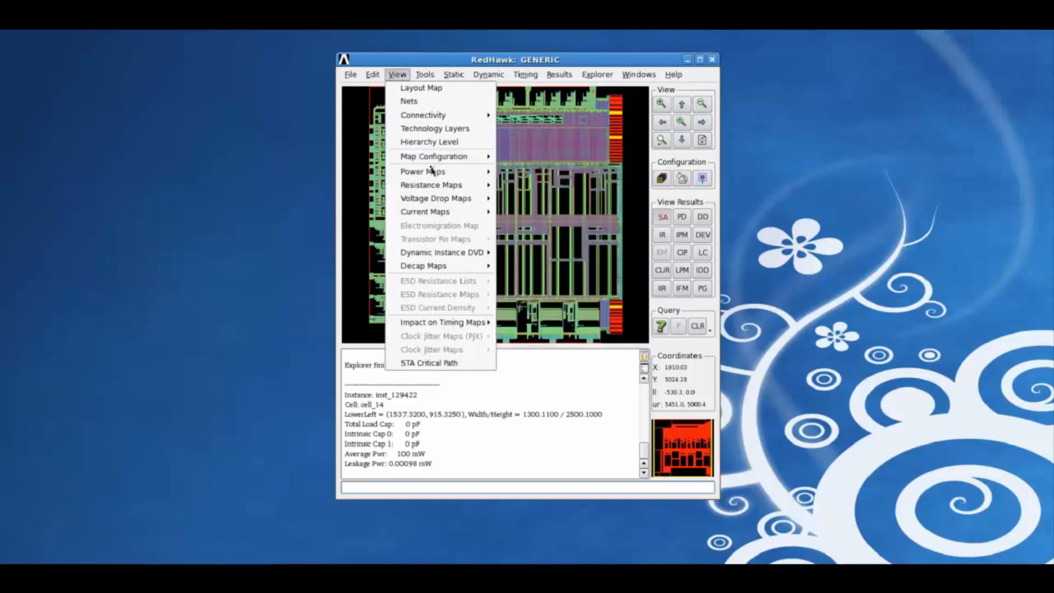
{"action": "mouse_move", "coordinate": [422, 170]}
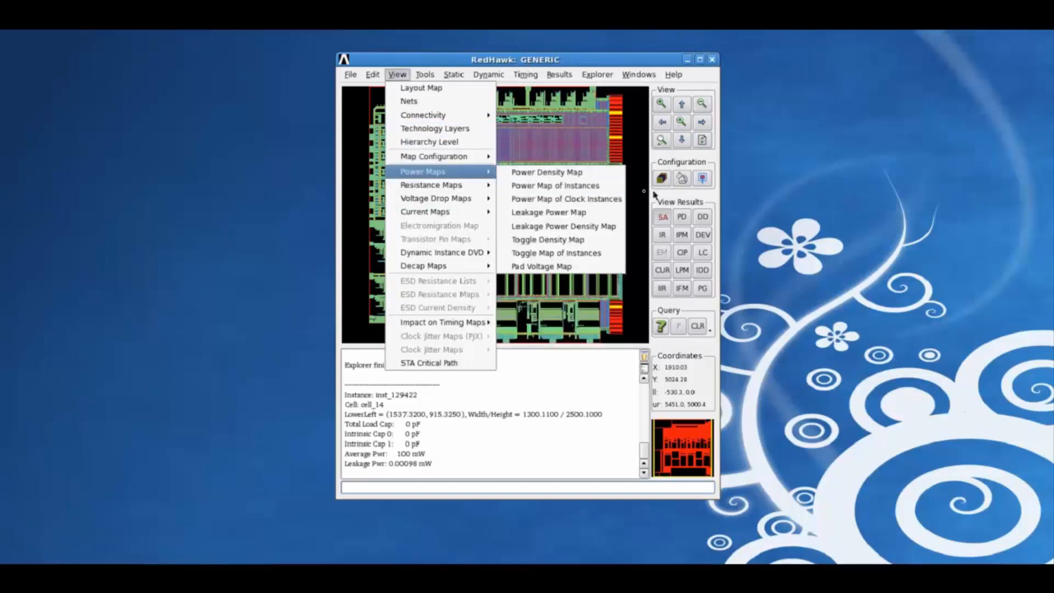
{"action": "mouse_move", "coordinate": [730, 250]}
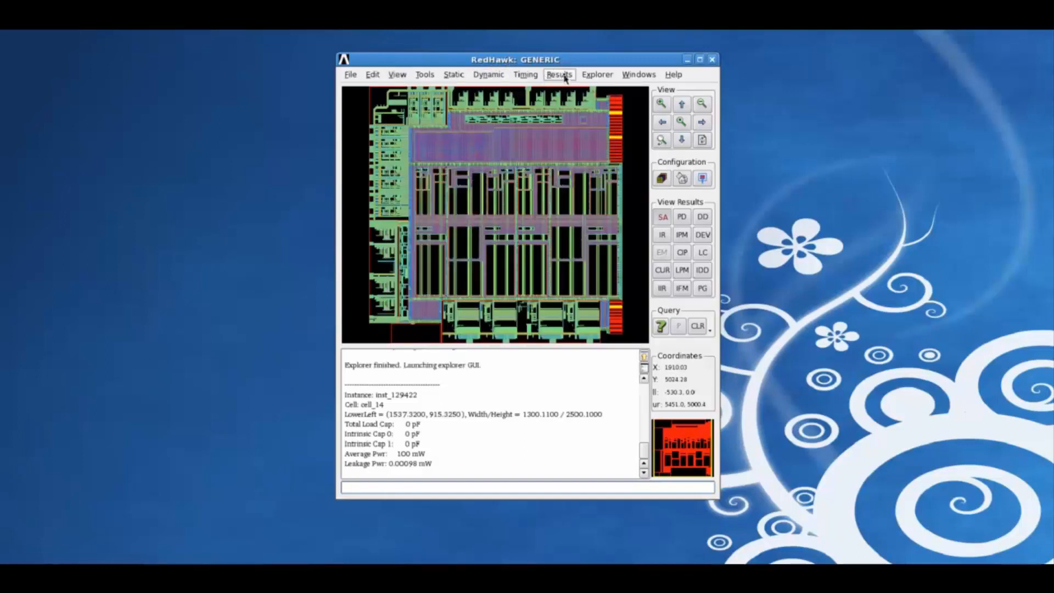
Bring up the Log Message Viewer showing 189 warnings, 36 infos and 0 errors
{"action": "left_click", "coordinate": [559, 74]}
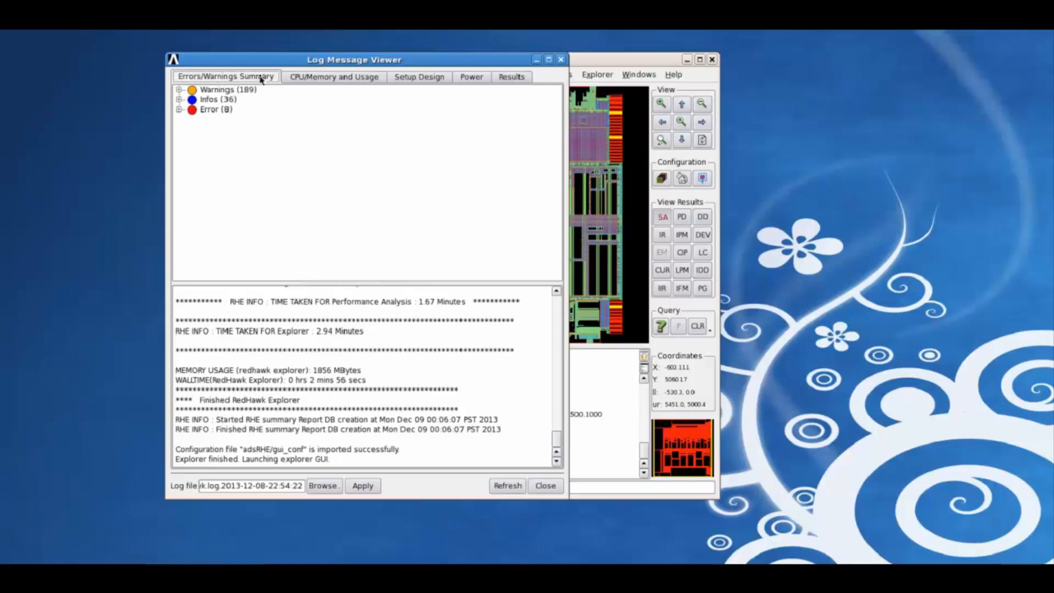
{"action": "mouse_move", "coordinate": [254, 78]}
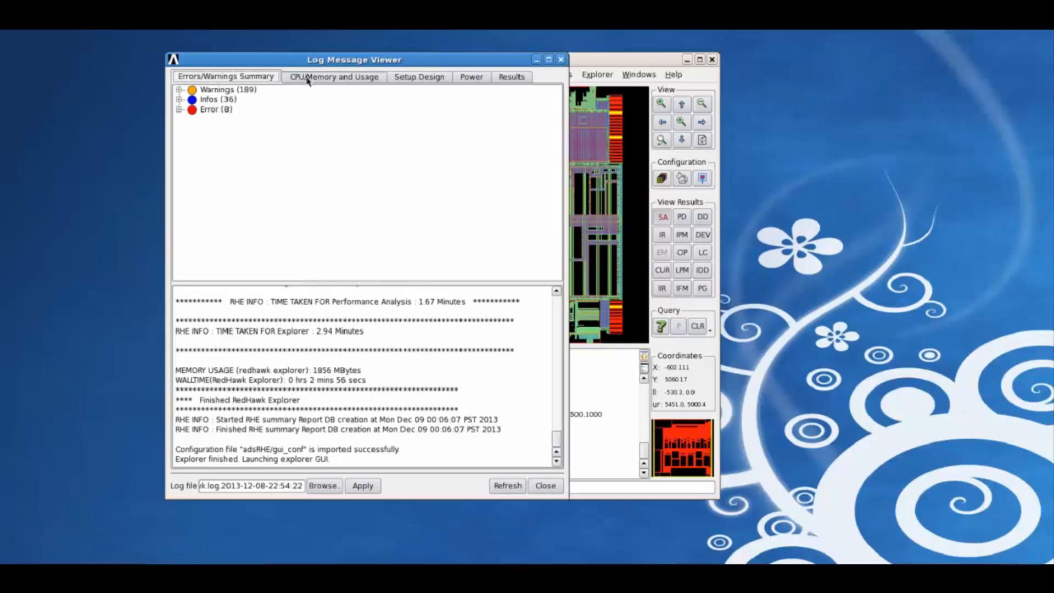
Review per-stage CPU/memory usage, then the setup design log of imported files
{"action": "left_click", "coordinate": [333, 76]}
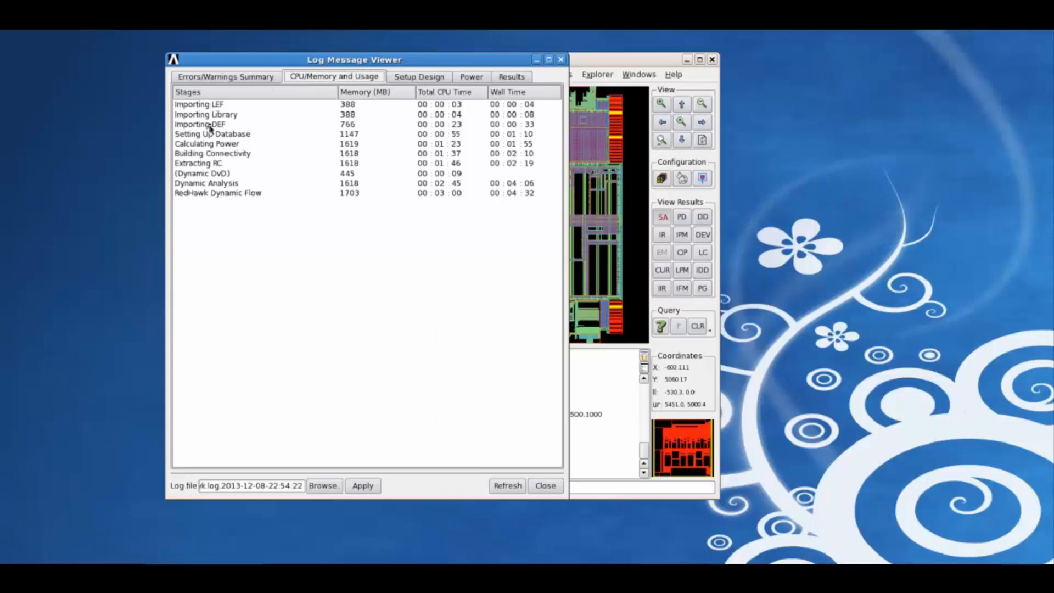
{"action": "mouse_move", "coordinate": [339, 101]}
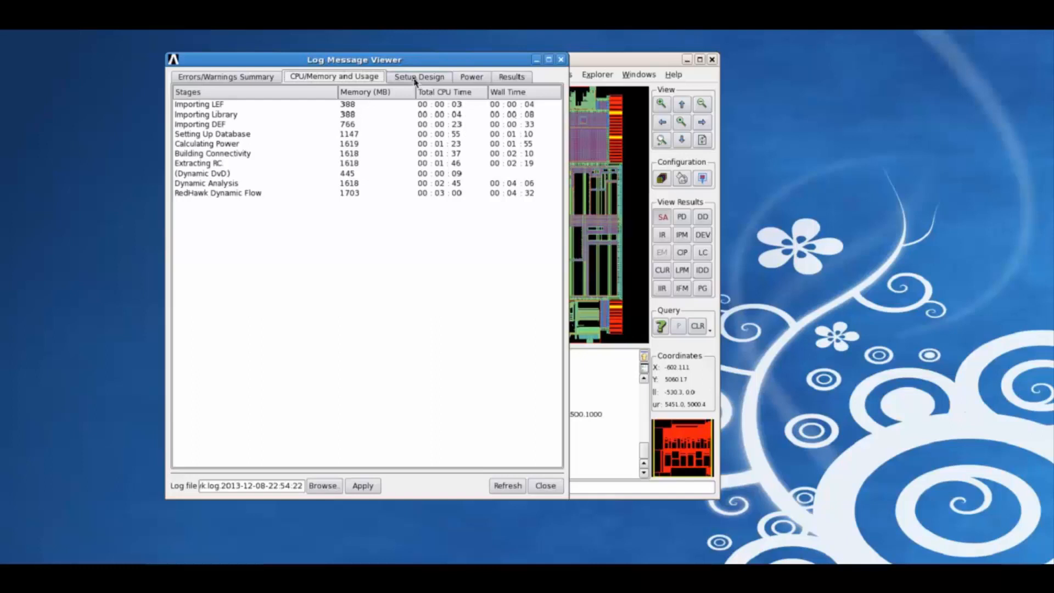
{"action": "left_click", "coordinate": [419, 76]}
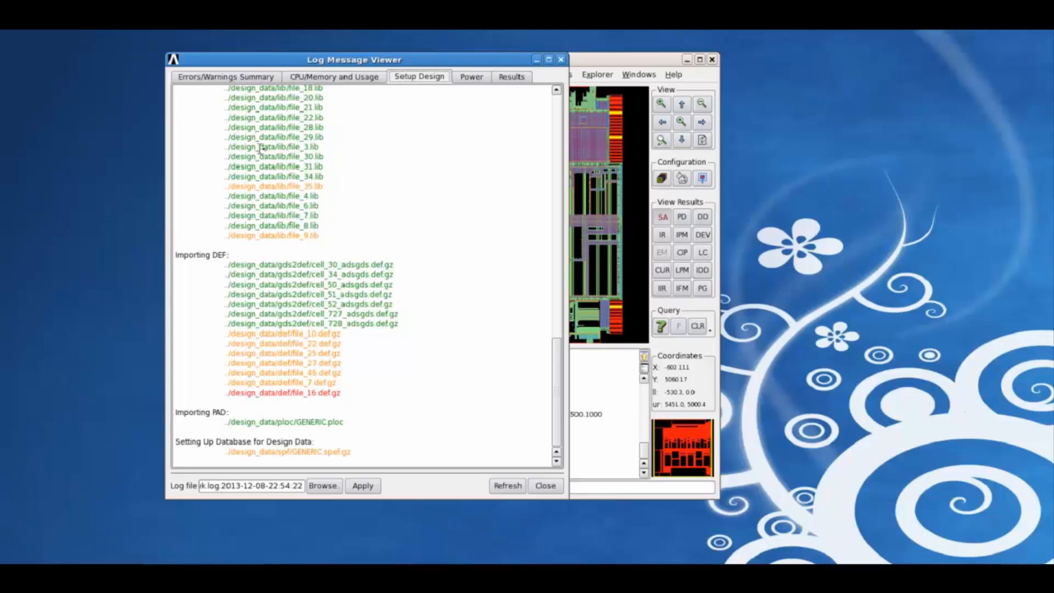
{"action": "mouse_move", "coordinate": [299, 156]}
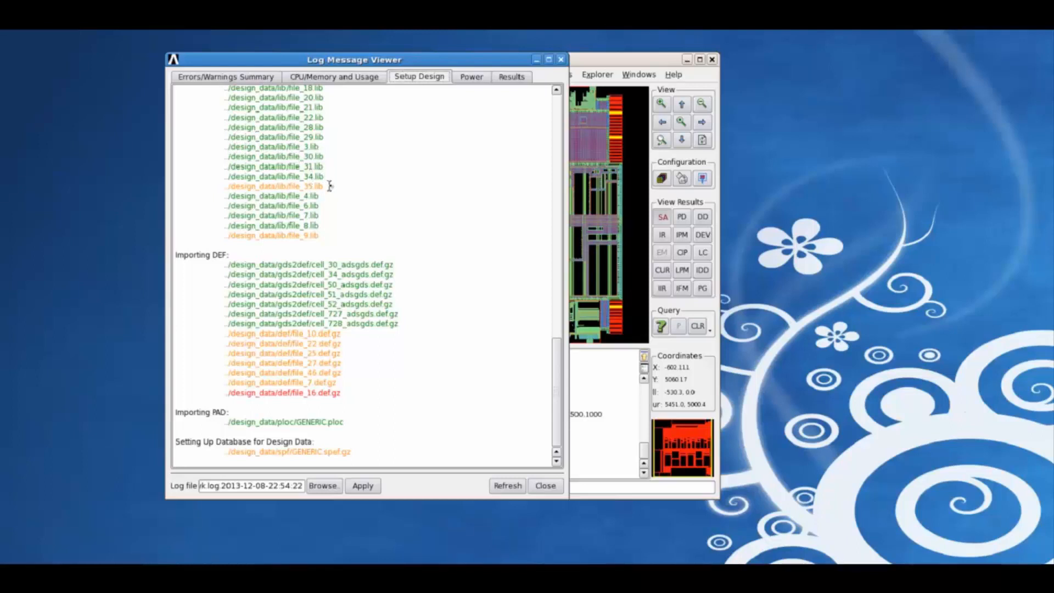
{"action": "mouse_move", "coordinate": [264, 190]}
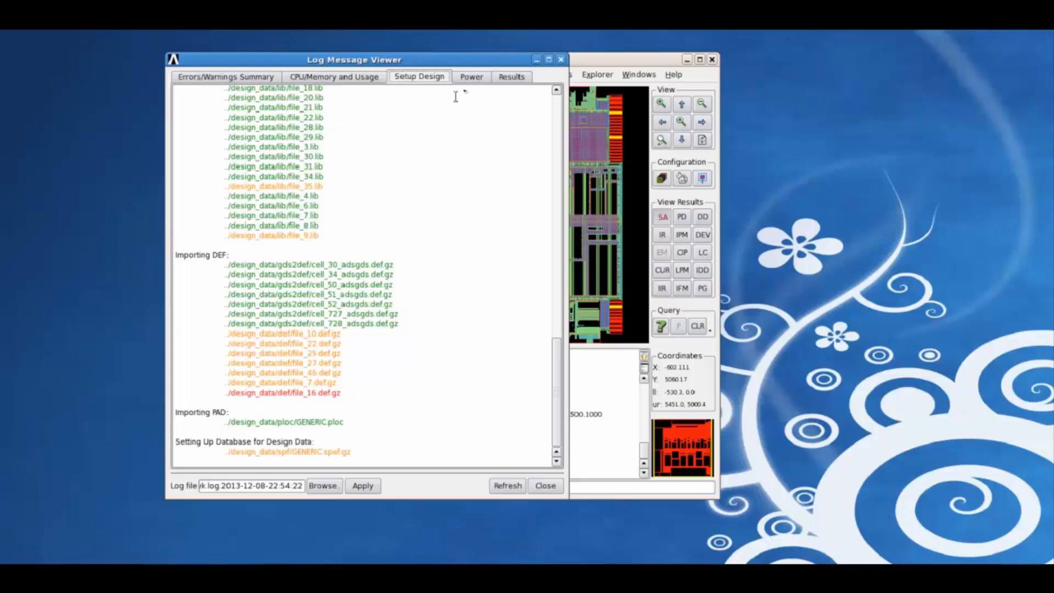
Read through the power report down to per-cell-type power and the 0.75 W total
{"action": "left_click", "coordinate": [471, 75]}
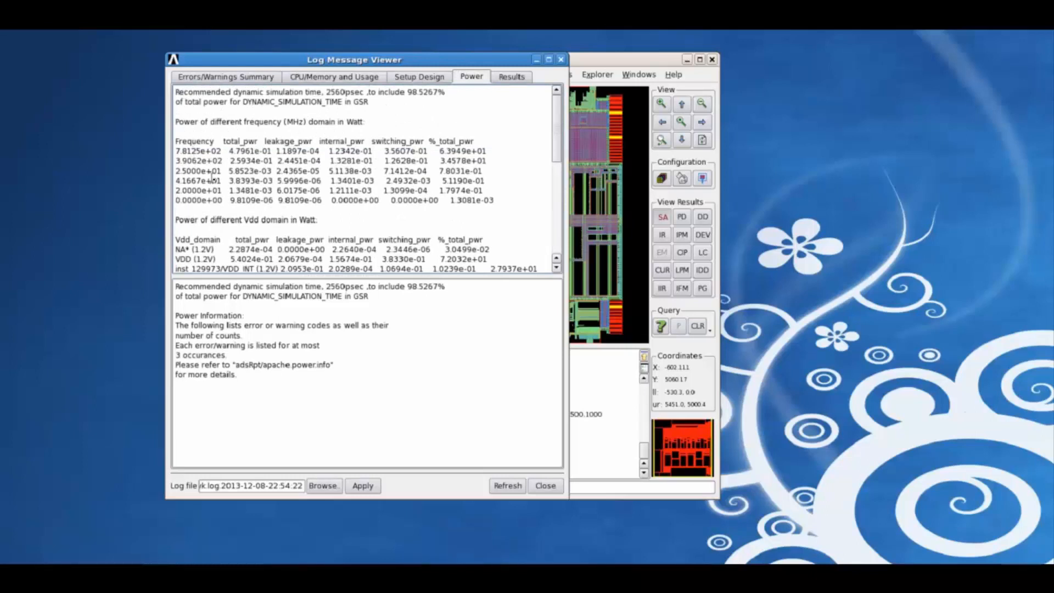
{"action": "scroll", "scroll_direction": "down", "scroll_amount": 3}
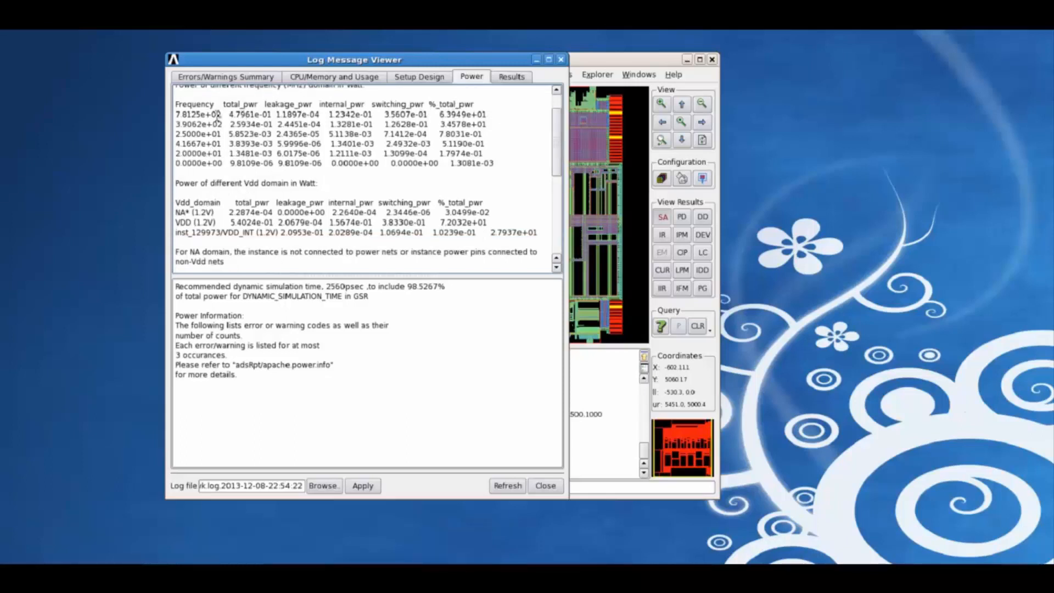
{"action": "scroll", "scroll_direction": "down", "scroll_amount": 3}
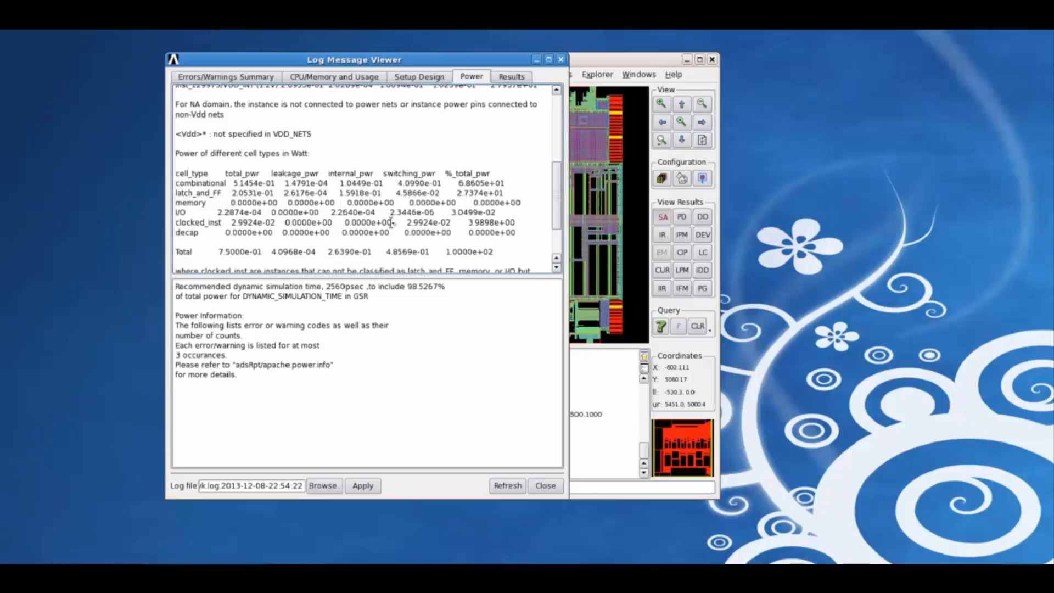
{"action": "scroll", "scroll_direction": "down", "scroll_amount": 3}
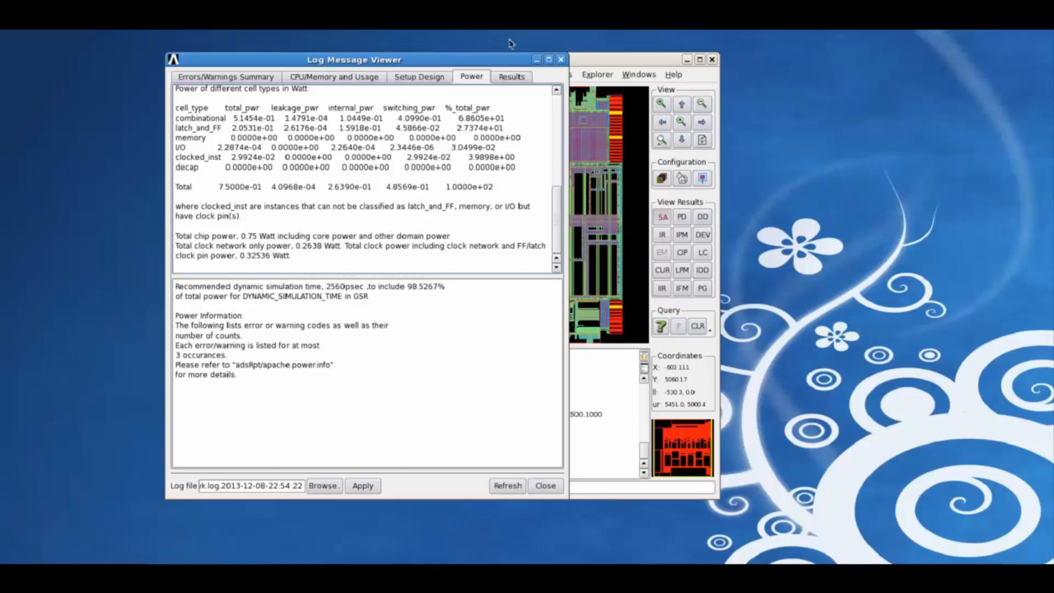
Show the worst dynamic voltage drop results and instance drop distribution
{"action": "left_click", "coordinate": [511, 75]}
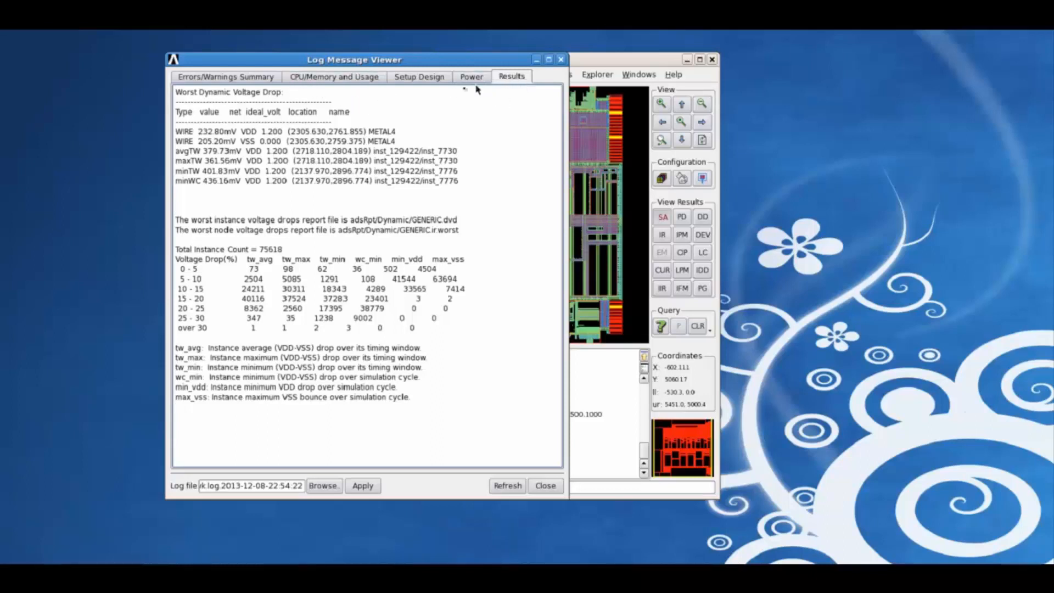
{"action": "mouse_move", "coordinate": [242, 92]}
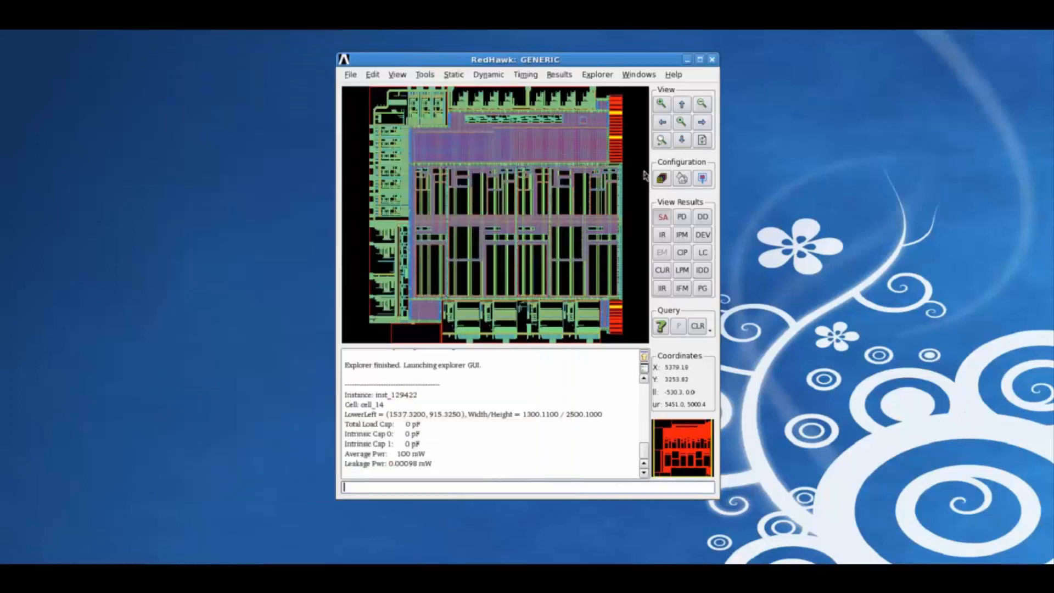
List the worst instance DVD sorted by minimum Vdd-Vss and query inst_129422/inst_7776
{"action": "left_click", "coordinate": [559, 75]}
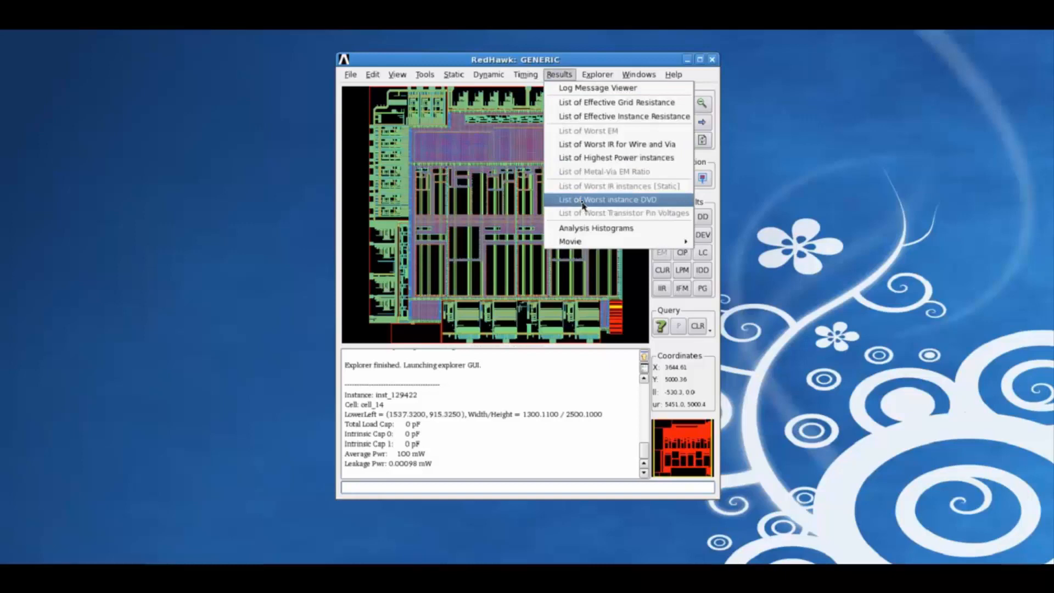
{"action": "left_click", "coordinate": [606, 199]}
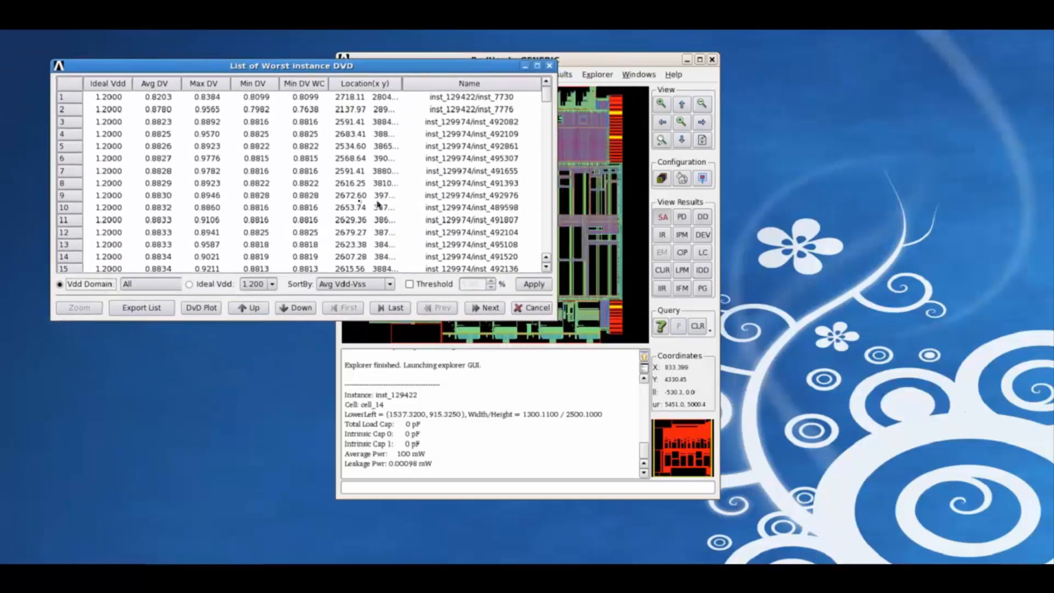
{"action": "left_click", "coordinate": [388, 284]}
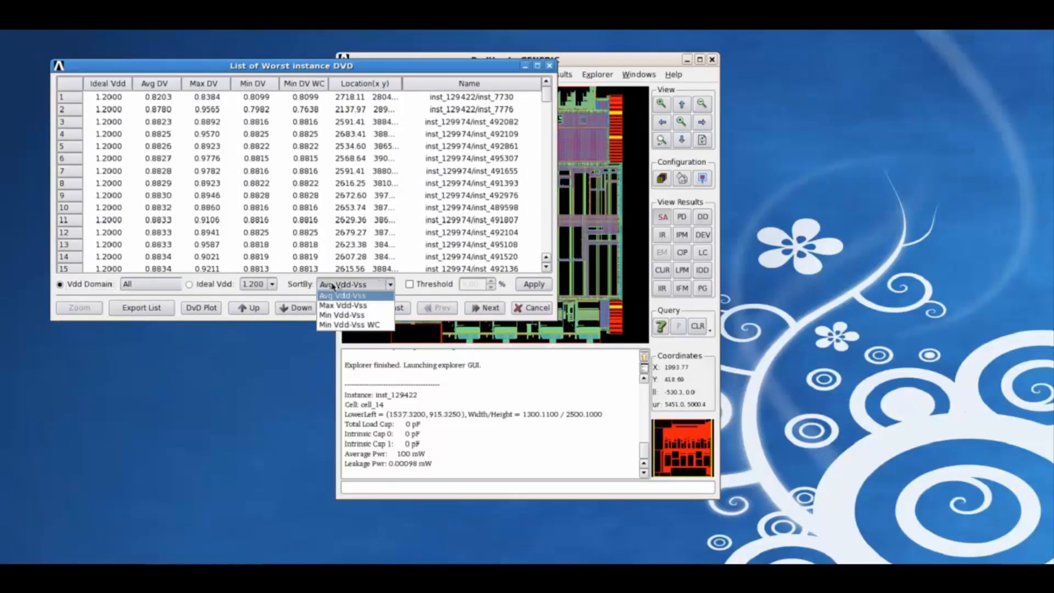
{"action": "mouse_move", "coordinate": [354, 325]}
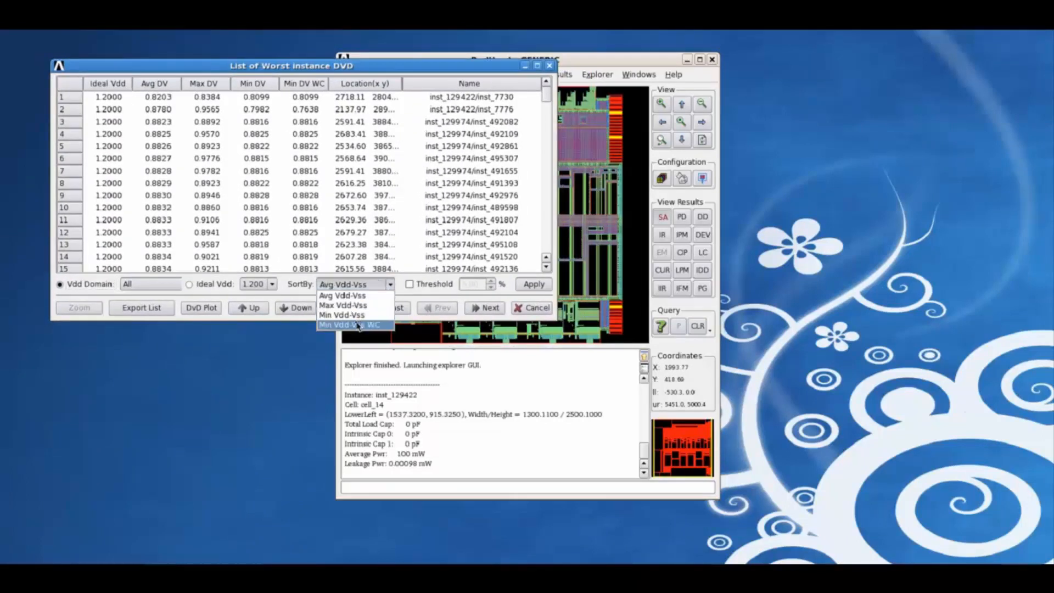
{"action": "left_click", "coordinate": [349, 325]}
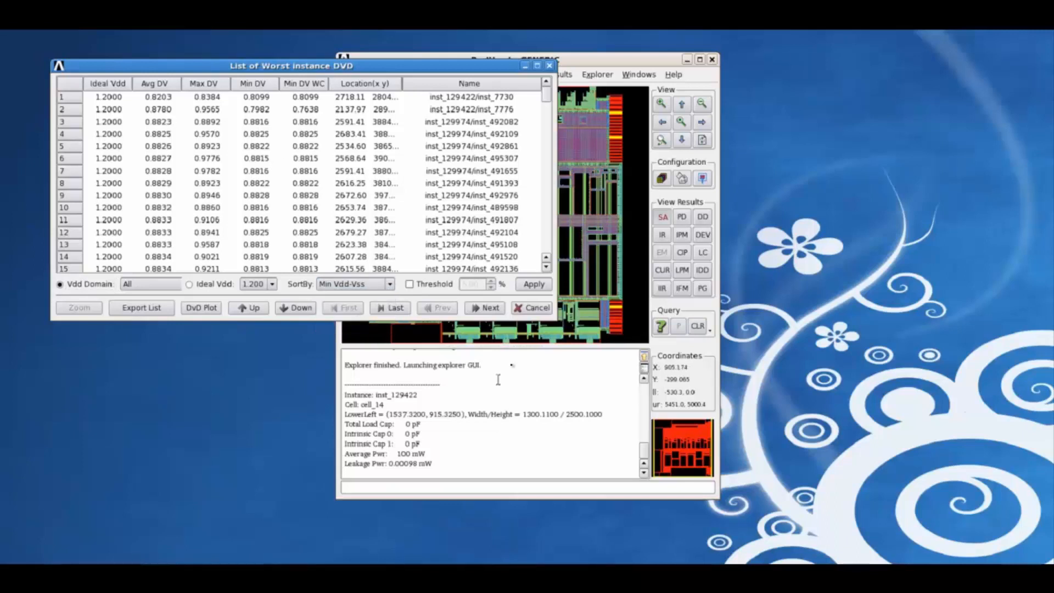
{"action": "left_click", "coordinate": [254, 83]}
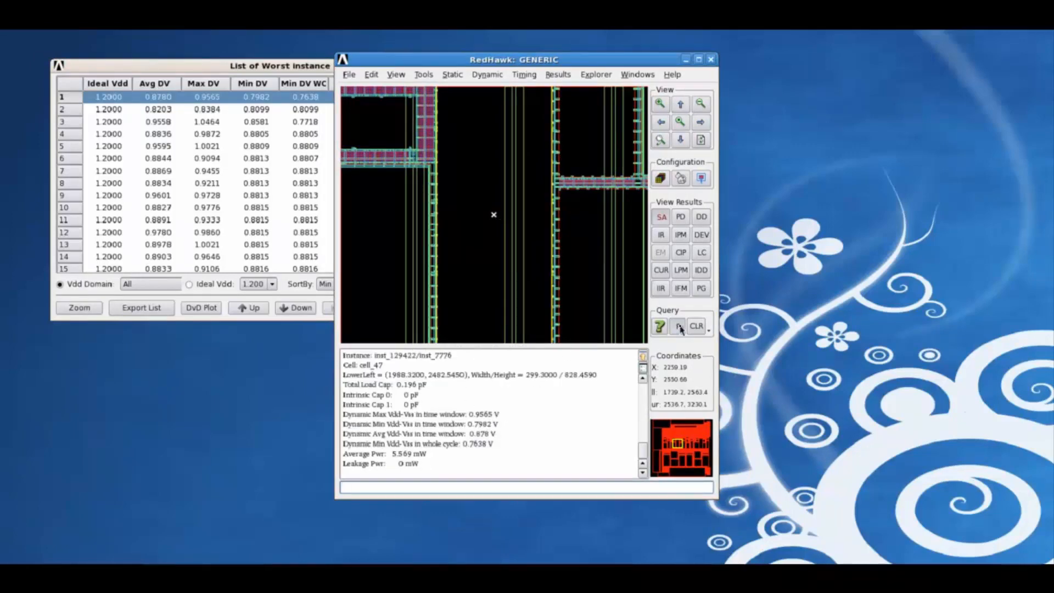
Show the property sheet for inst_129422/inst_7776 with its power and Vdd-Vss values
{"action": "left_click", "coordinate": [677, 326]}
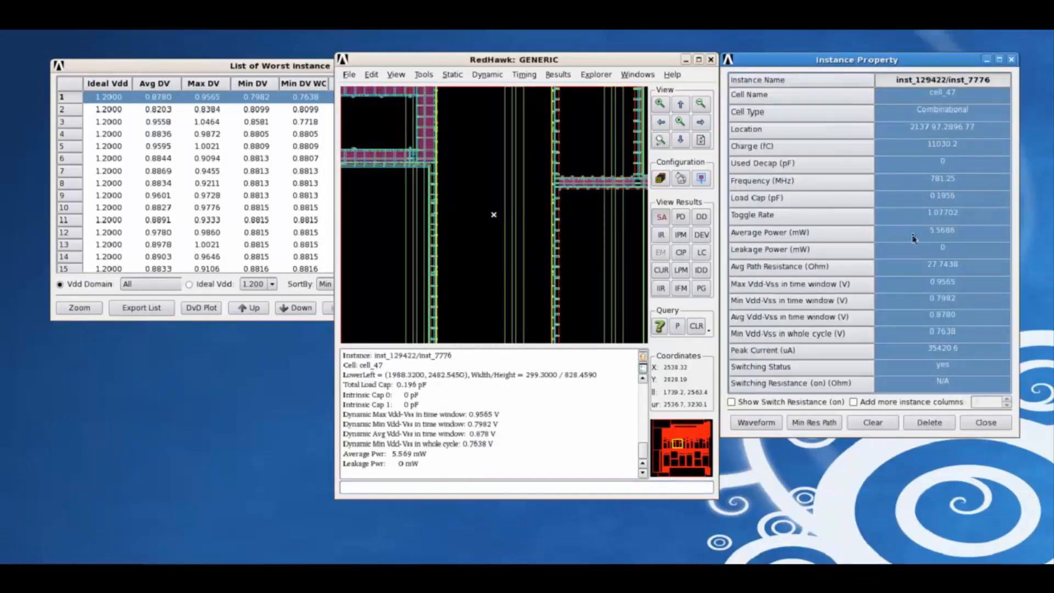
{"action": "mouse_move", "coordinate": [833, 309]}
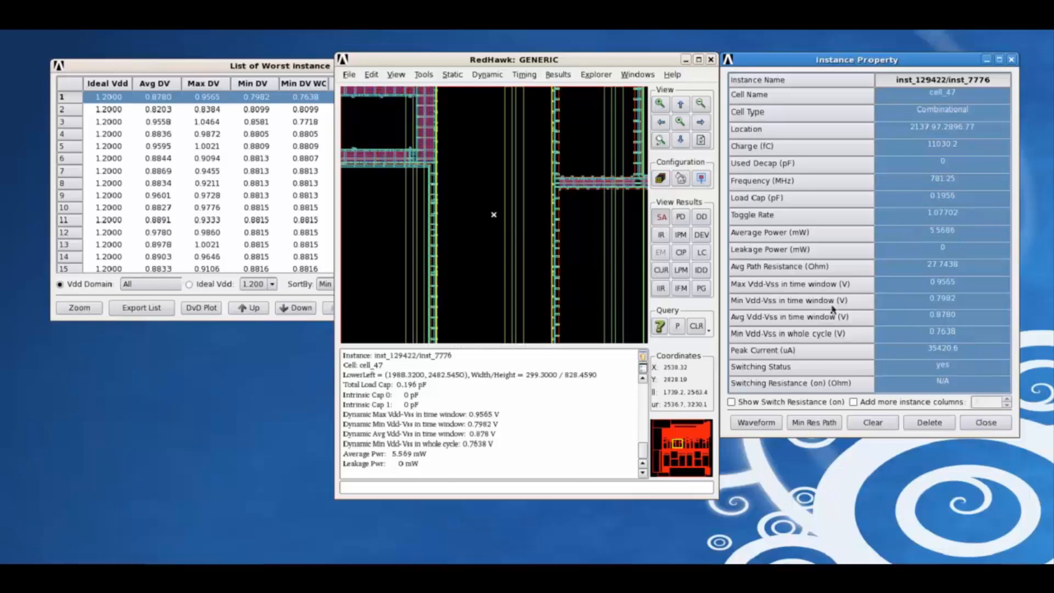
{"action": "mouse_move", "coordinate": [748, 145]}
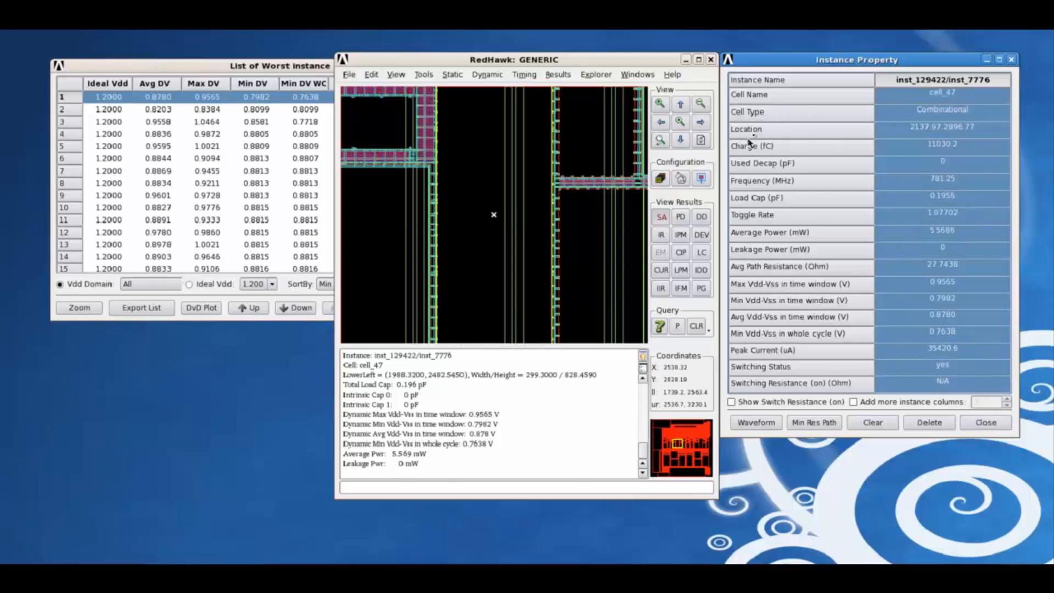
{"action": "mouse_move", "coordinate": [753, 151]}
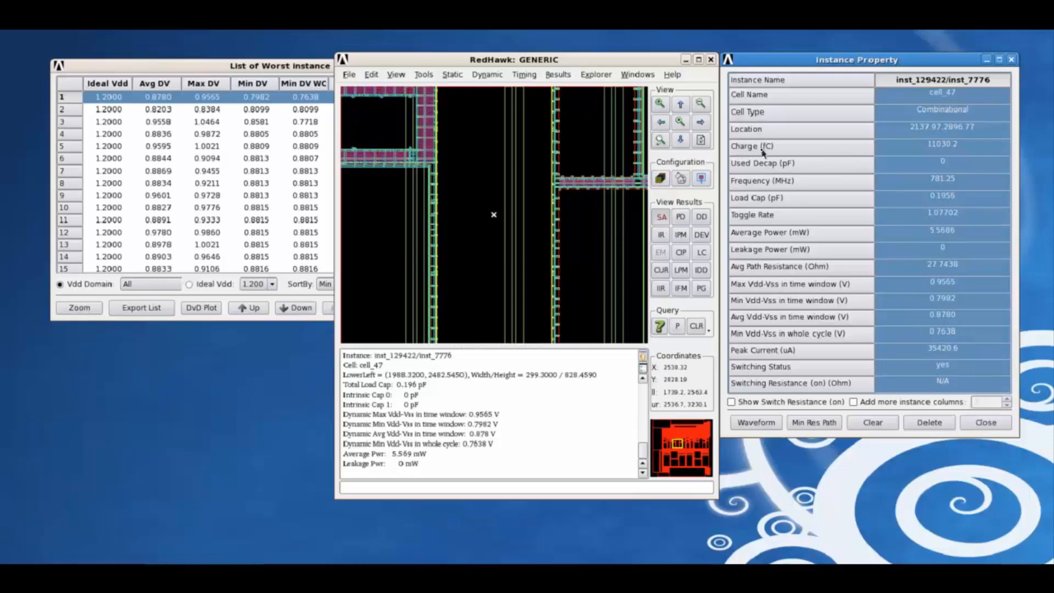
{"action": "mouse_move", "coordinate": [760, 191]}
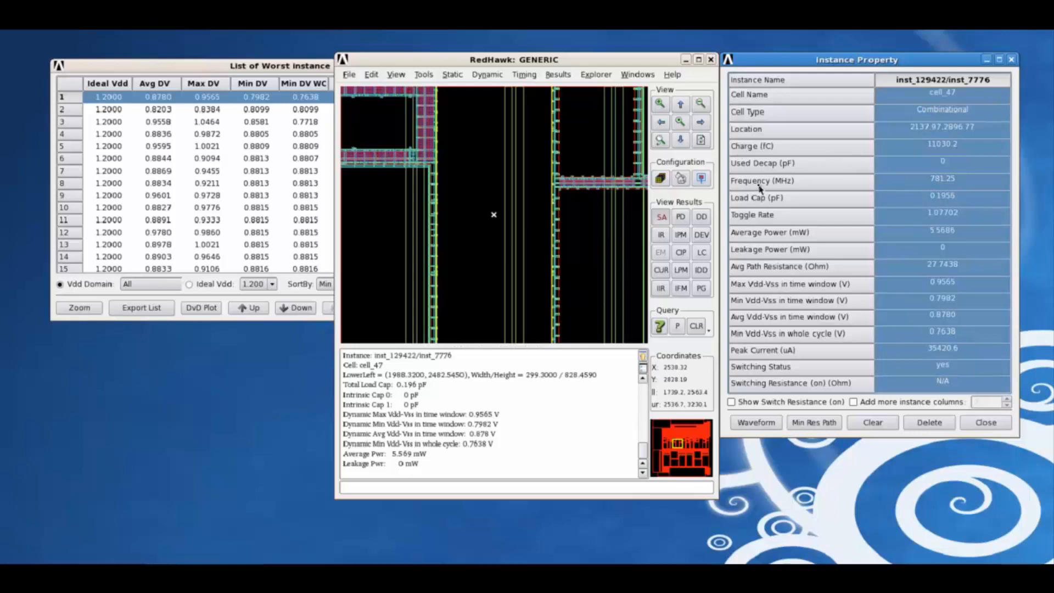
{"action": "mouse_move", "coordinate": [814, 422]}
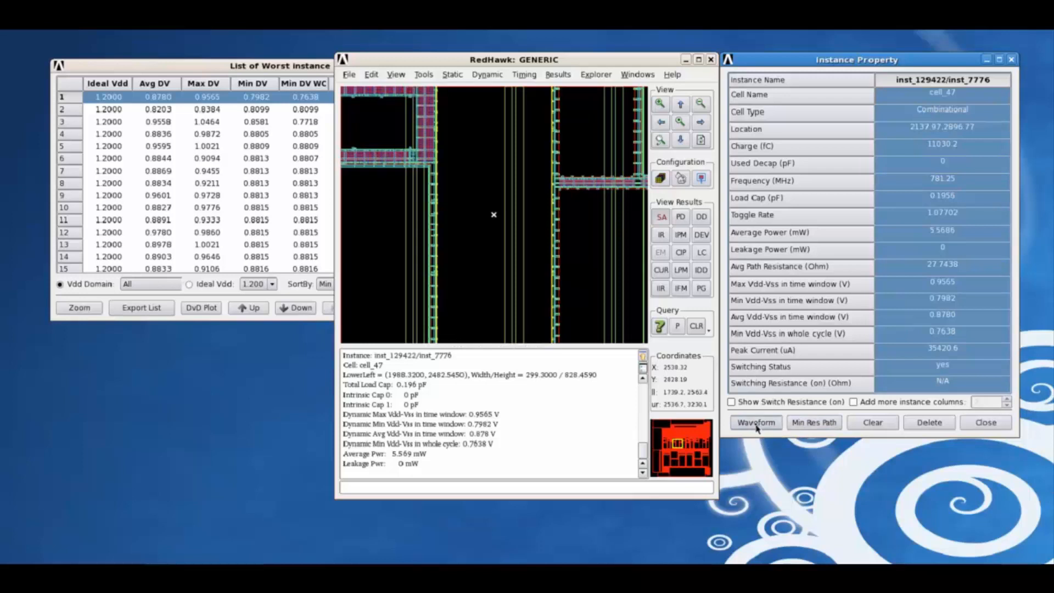
{"action": "left_click", "coordinate": [754, 423]}
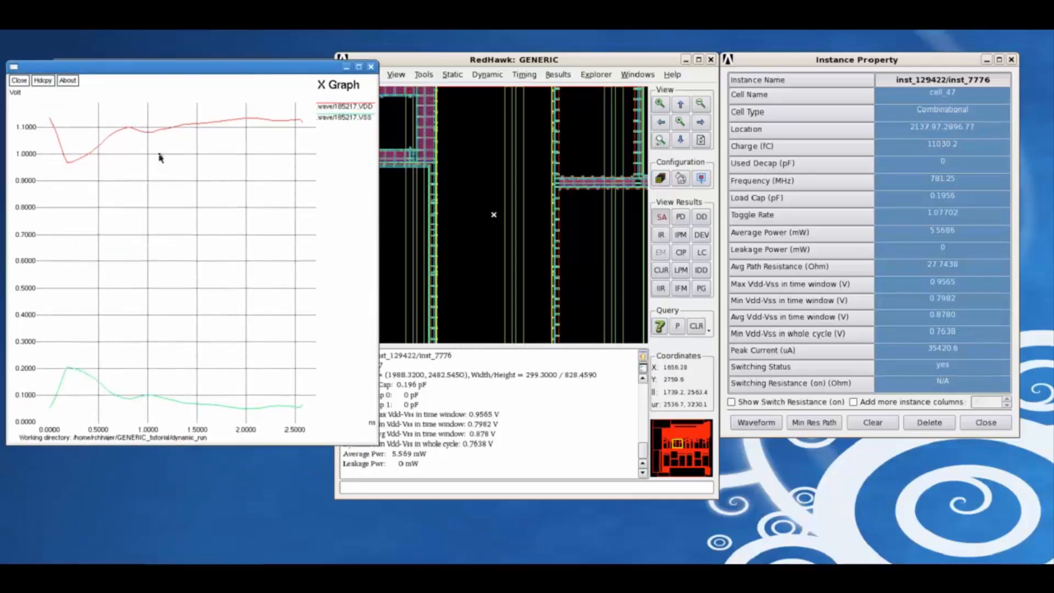
{"action": "mouse_move", "coordinate": [413, 307]}
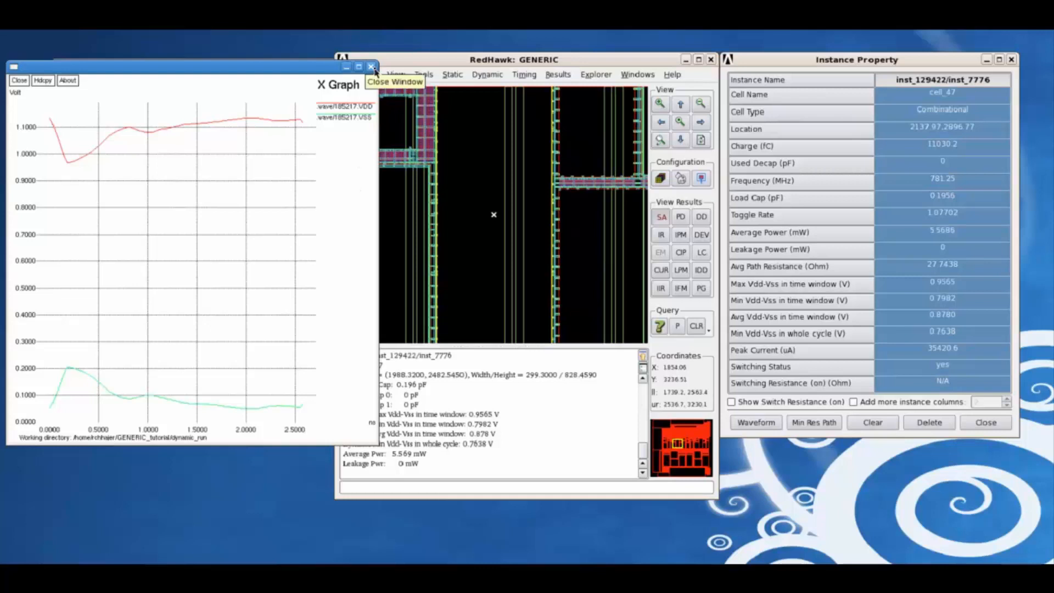
{"action": "left_click", "coordinate": [372, 66]}
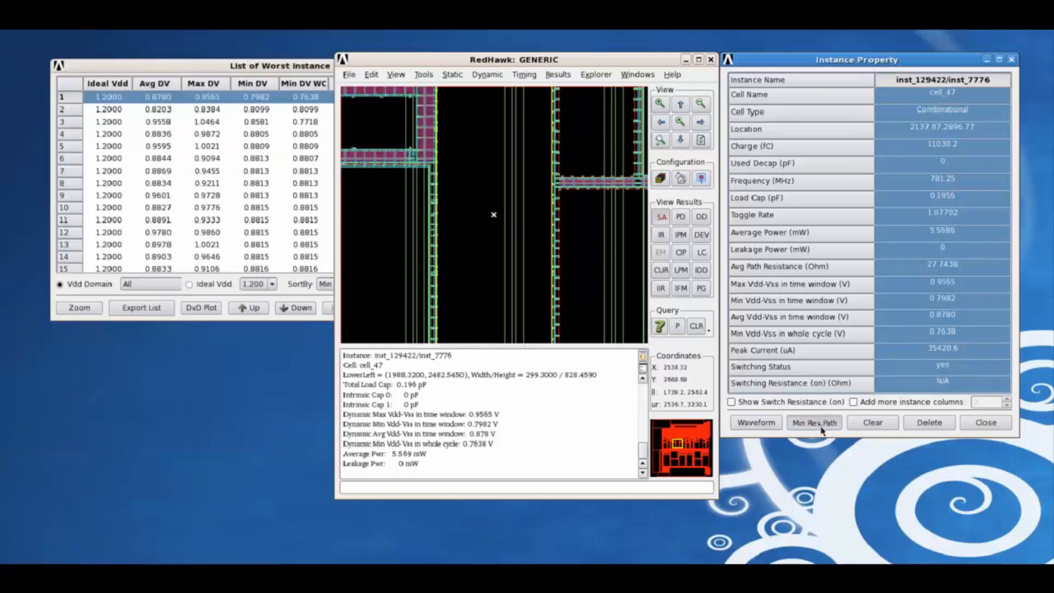
Trace the minimum-resistance path from pads to inst_7776, then clear the highlighting
{"action": "left_click", "coordinate": [814, 422]}
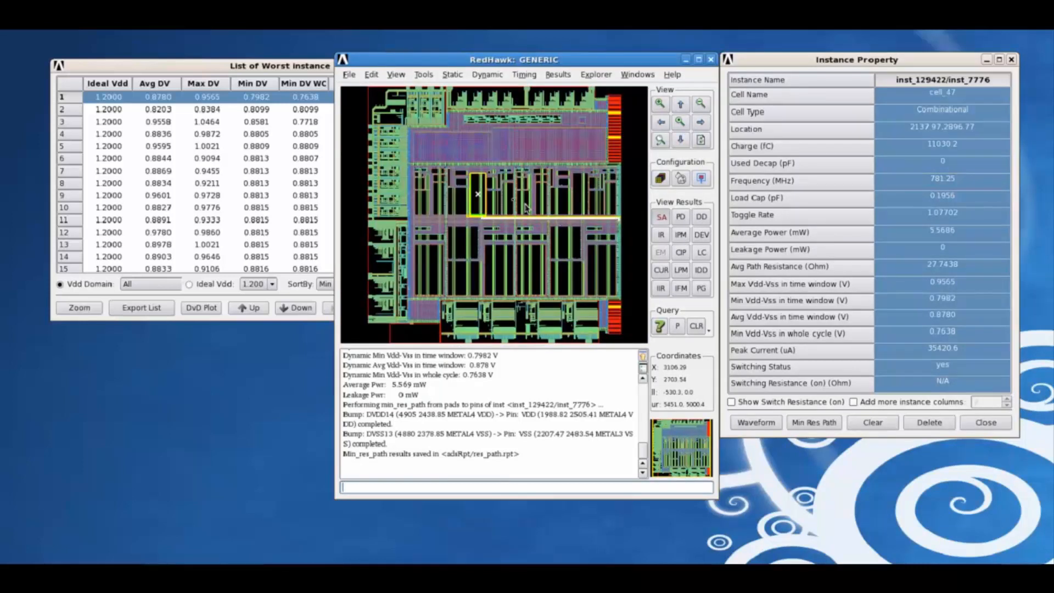
{"action": "mouse_move", "coordinate": [636, 213]}
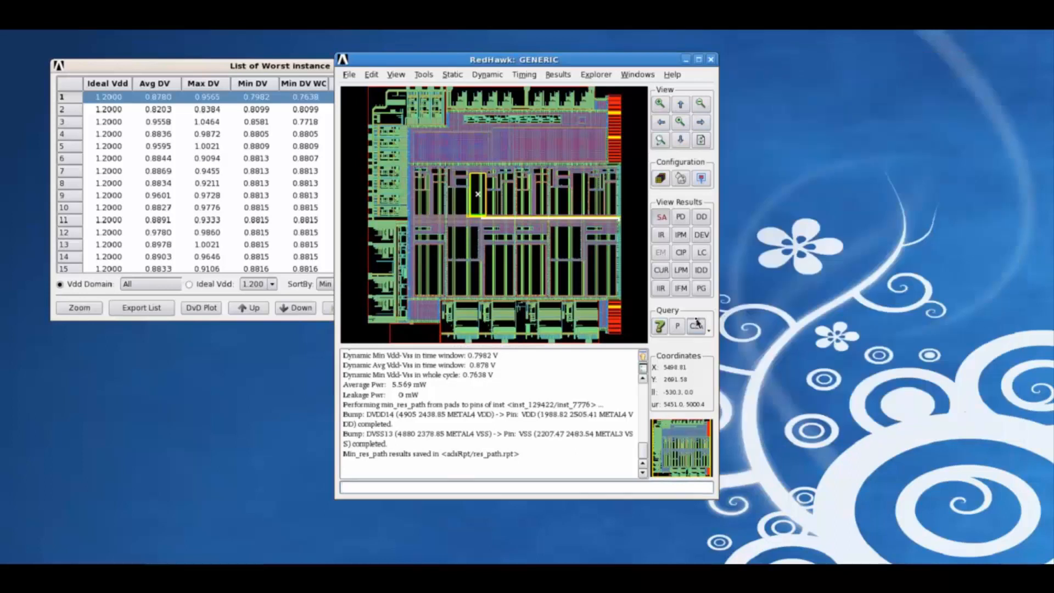
{"action": "left_click", "coordinate": [695, 326]}
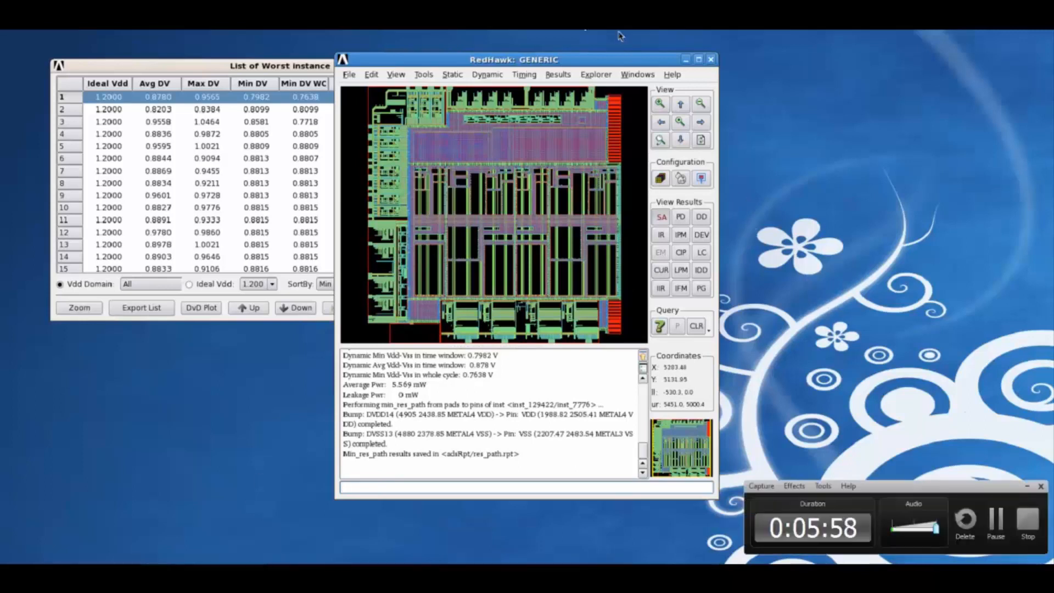
Create a 2x2 multi-view page showing wire/via current, instance frequency, power density and min Vdd-Vss maps
{"action": "left_click", "coordinate": [637, 74]}
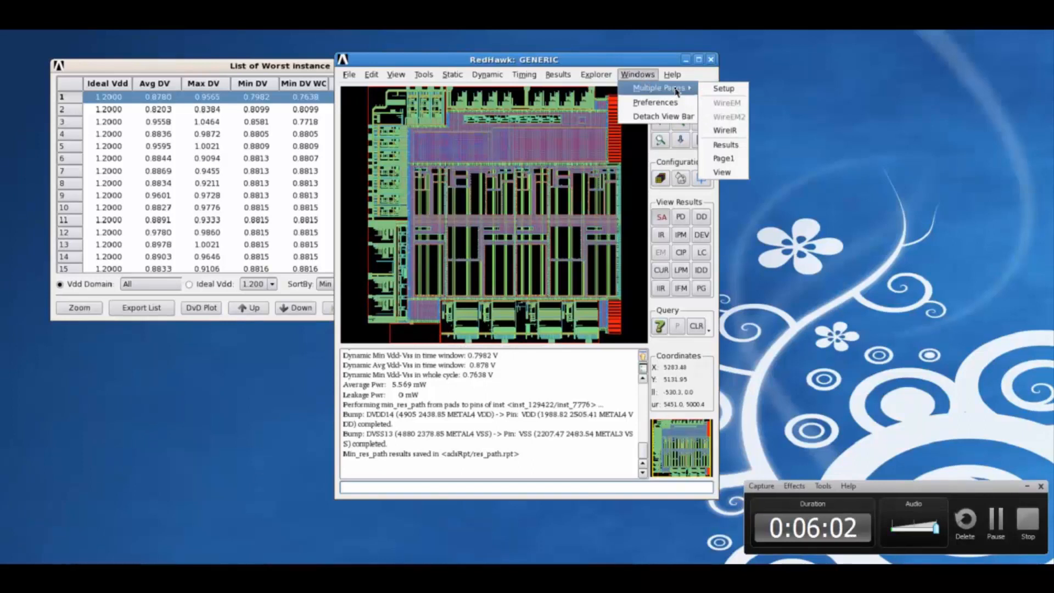
{"action": "left_click", "coordinate": [723, 88]}
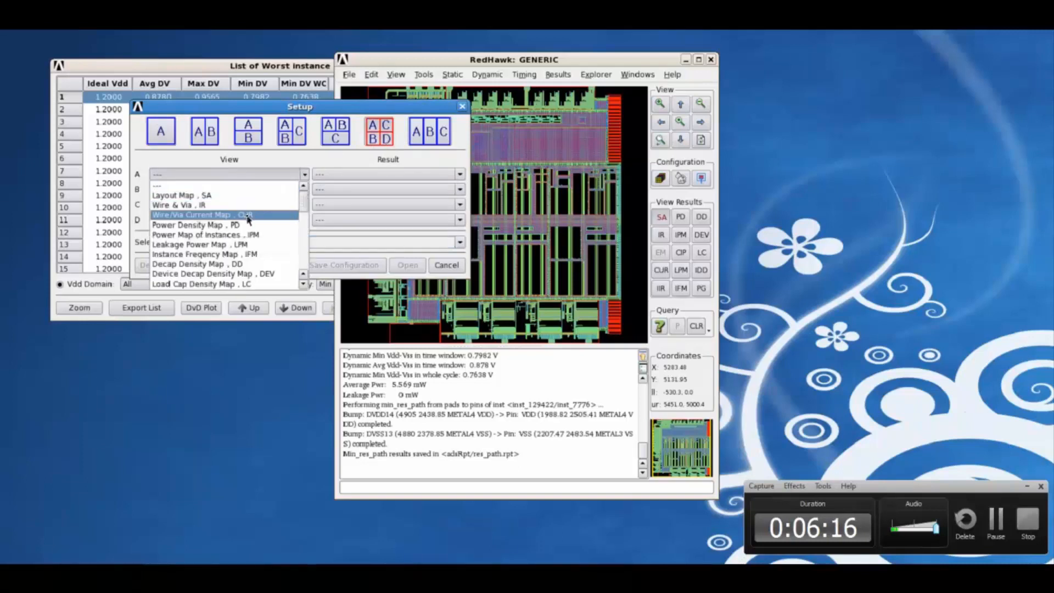
{"action": "left_click", "coordinate": [222, 214]}
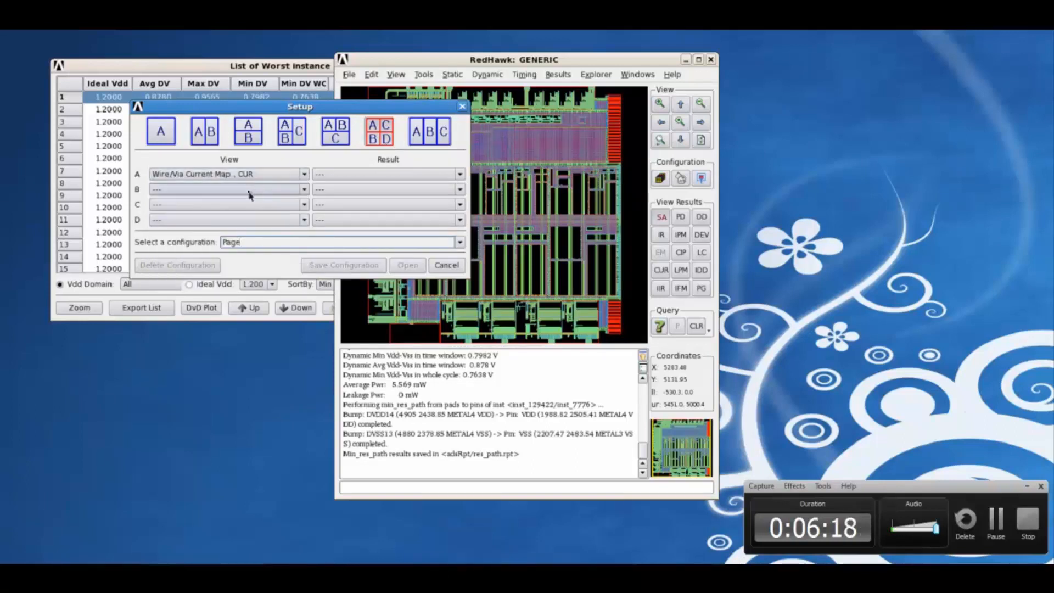
{"action": "left_click", "coordinate": [229, 189]}
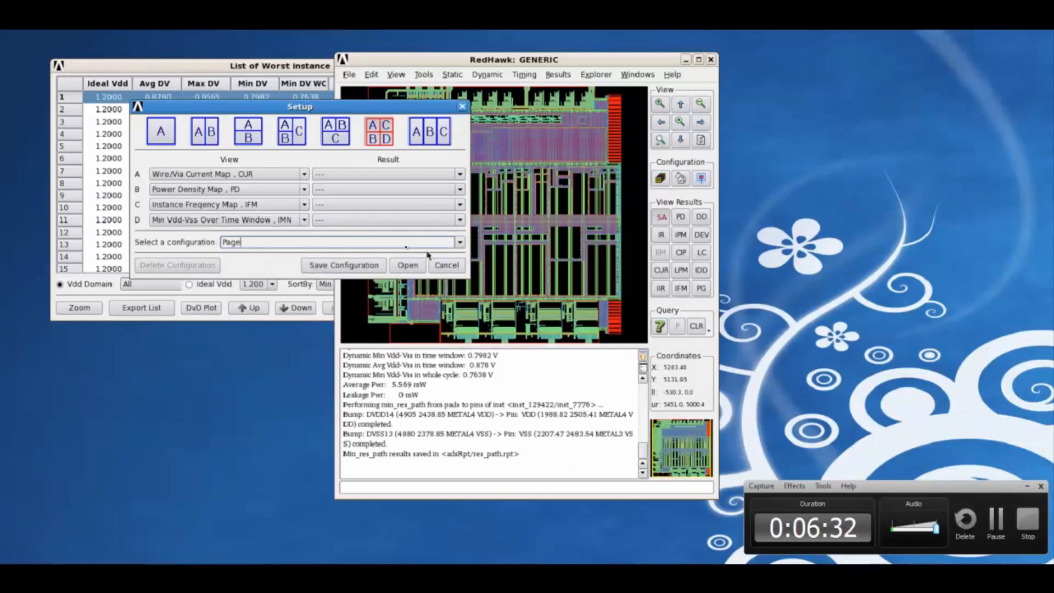
{"action": "left_click", "coordinate": [408, 265]}
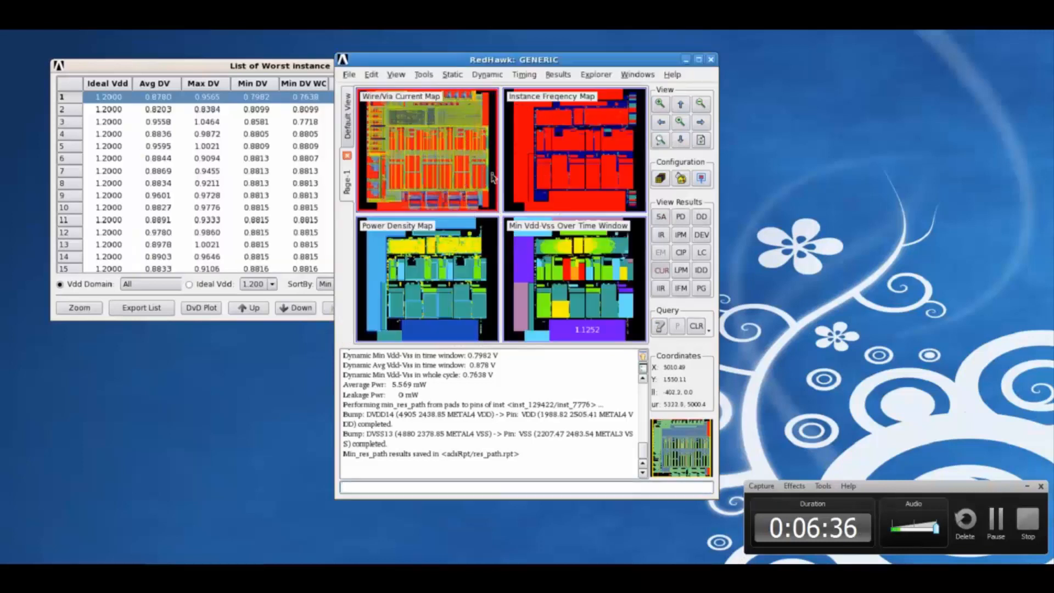
{"action": "mouse_move", "coordinate": [574, 259]}
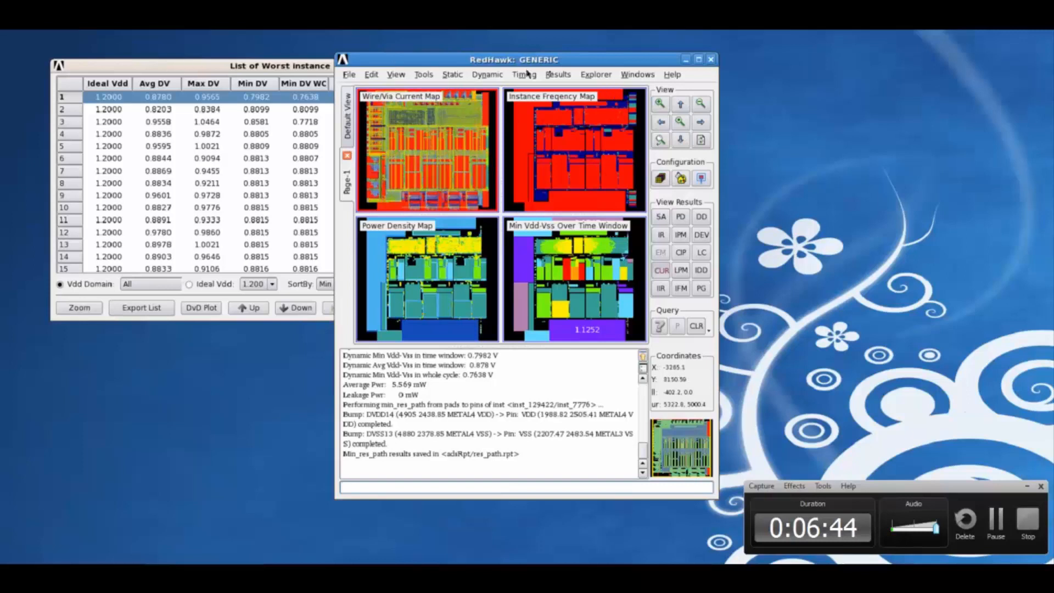
Set up Page-2 with worst wire/via IR, disconnected instance and highest-power instance result lists
{"action": "left_click", "coordinate": [637, 74]}
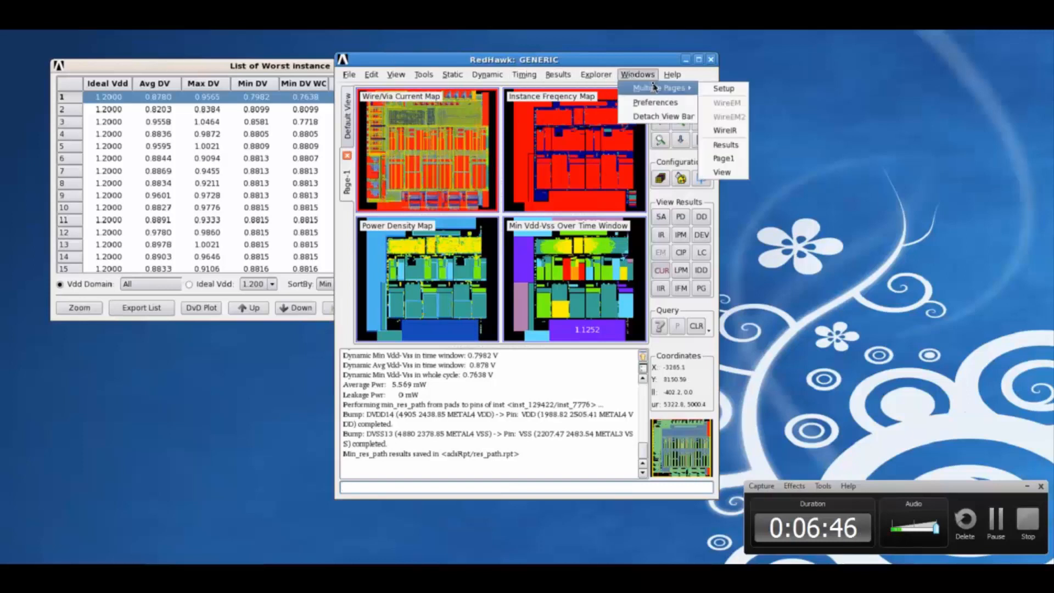
{"action": "left_click", "coordinate": [724, 88]}
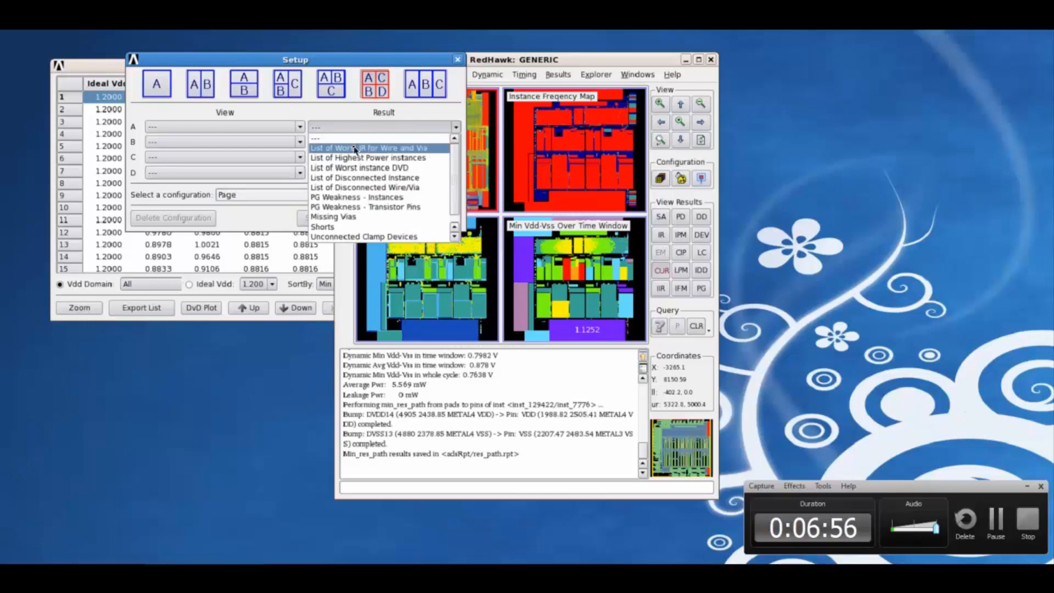
{"action": "left_click", "coordinate": [369, 147]}
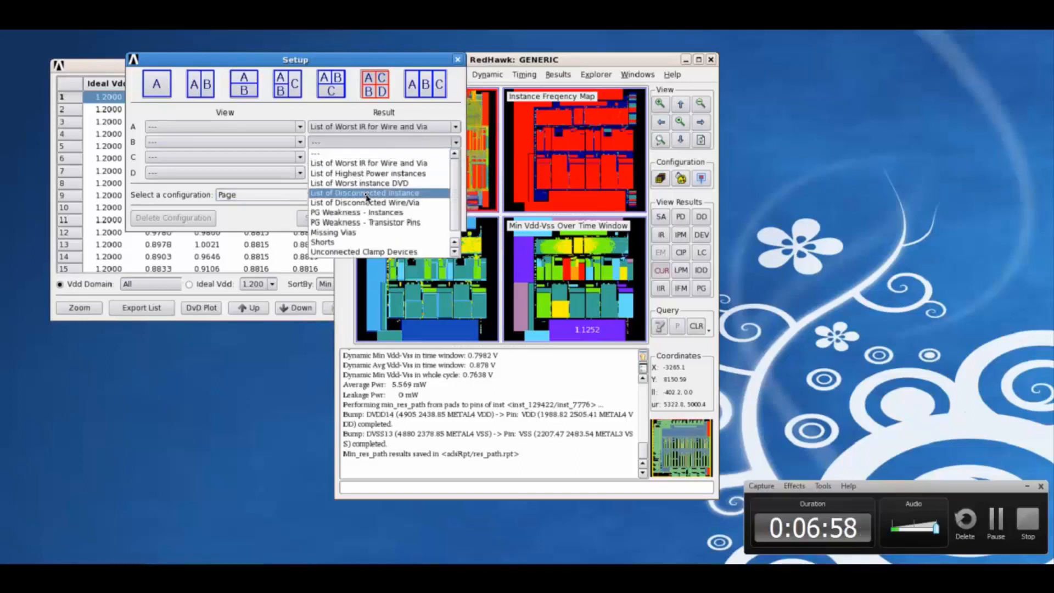
{"action": "left_click", "coordinate": [365, 193]}
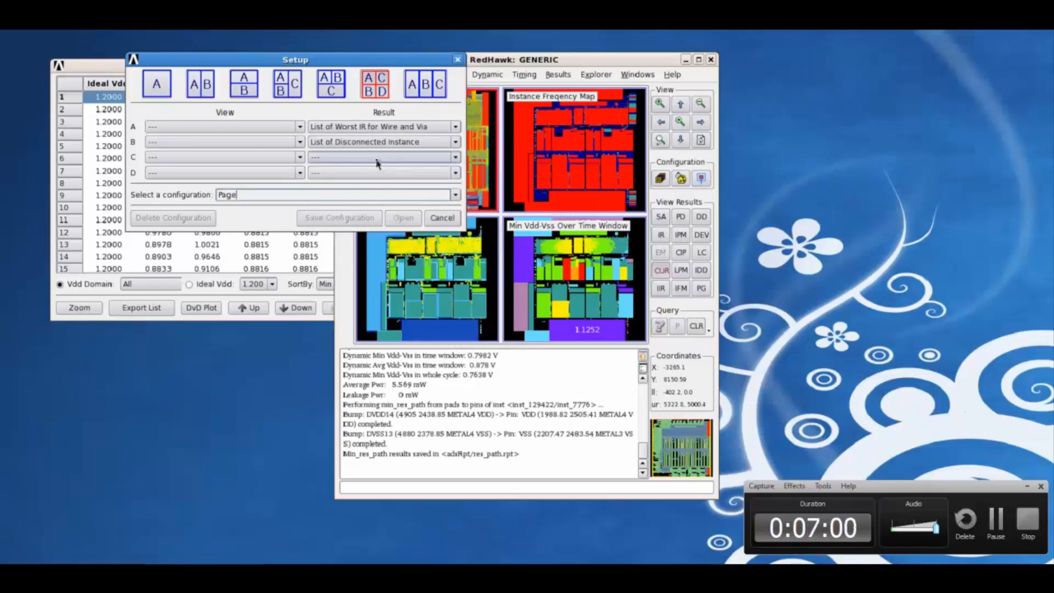
{"action": "left_click", "coordinate": [455, 157]}
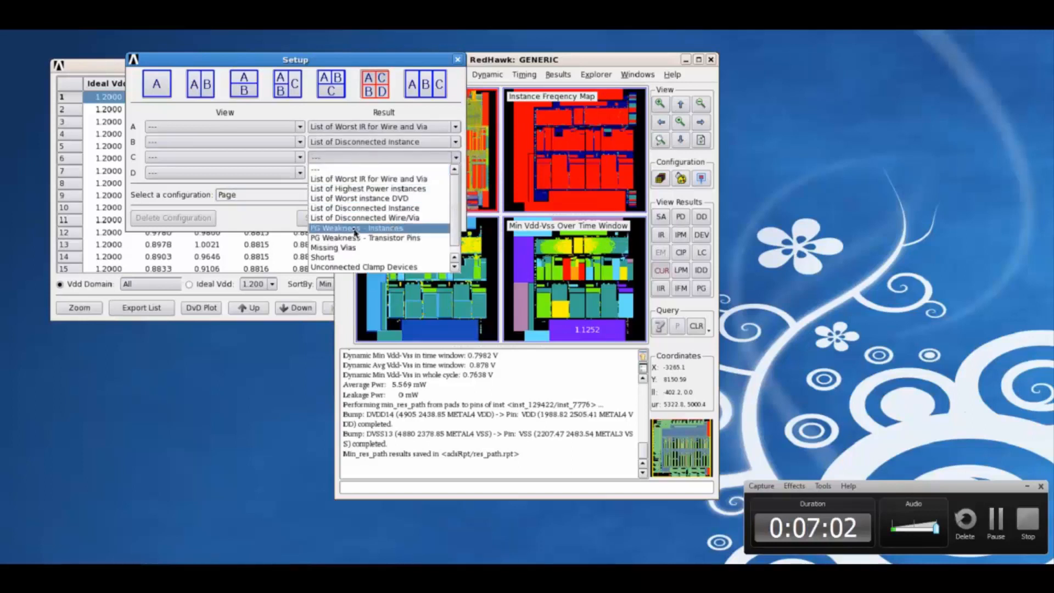
{"action": "mouse_move", "coordinate": [368, 189]}
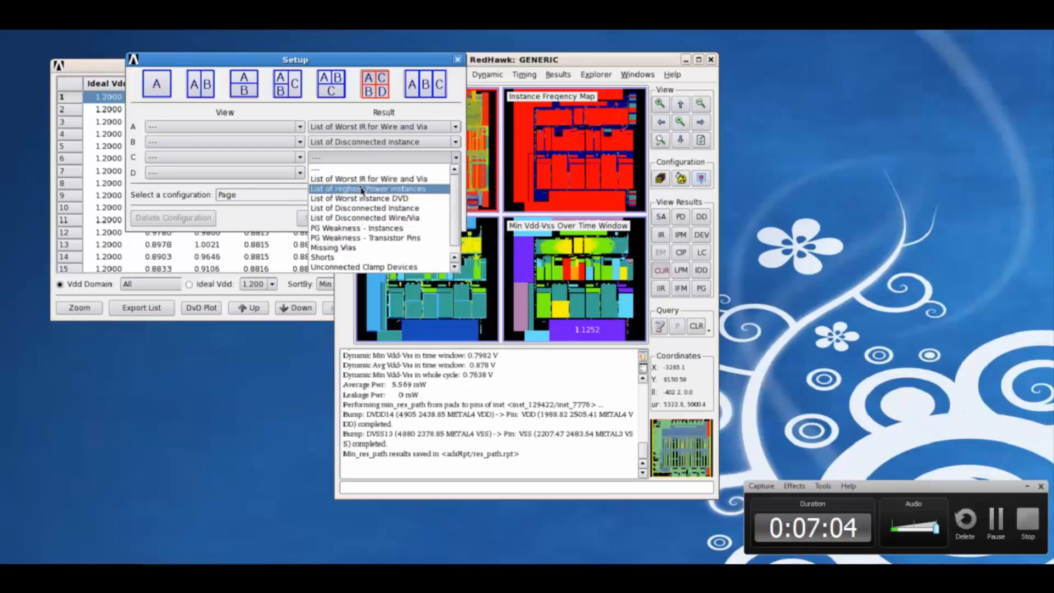
{"action": "left_click", "coordinate": [368, 189]}
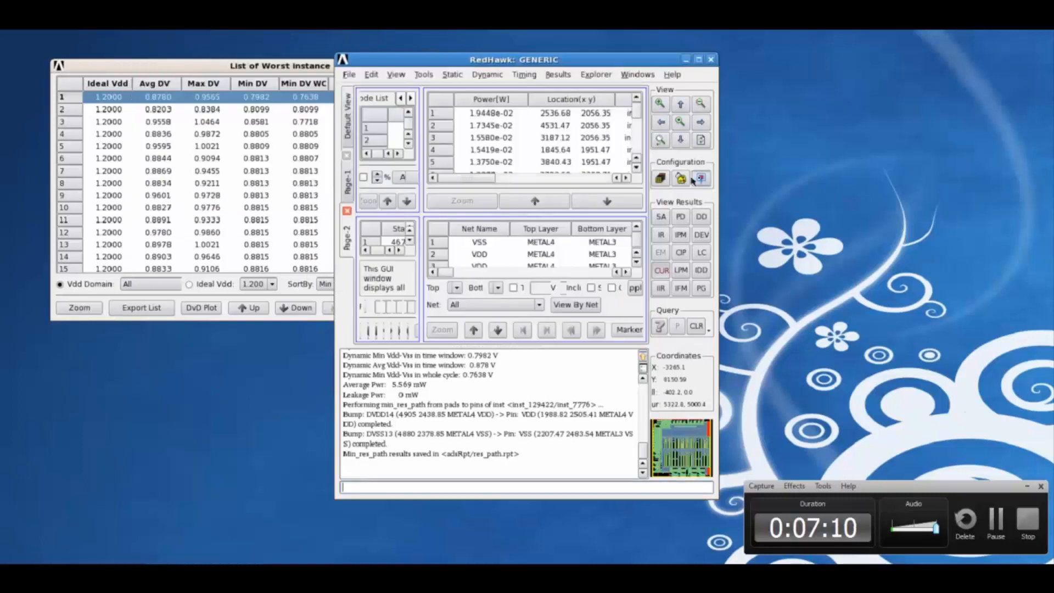
{"action": "mouse_move", "coordinate": [419, 215]}
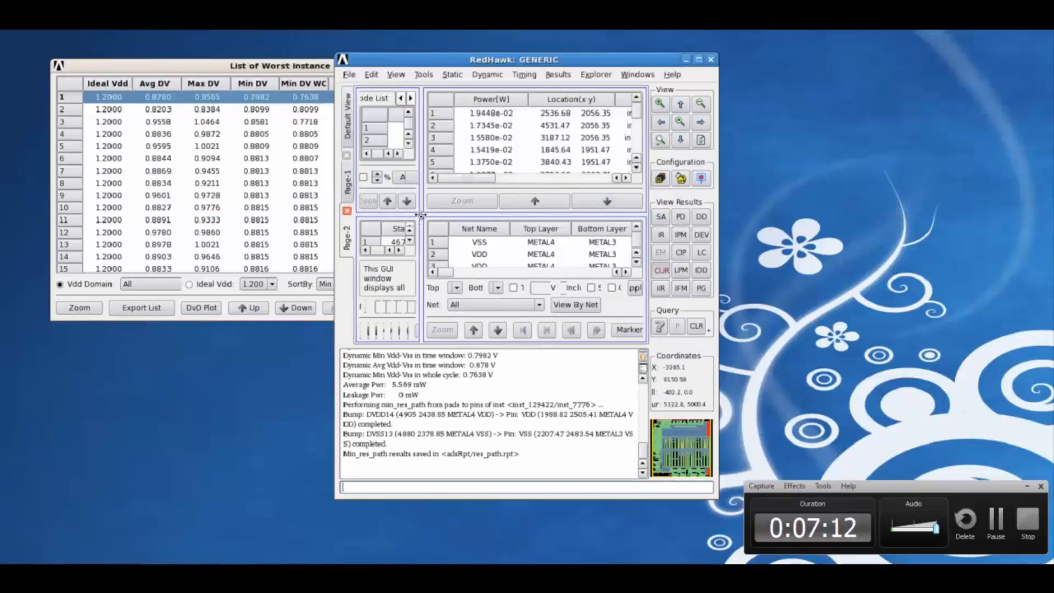